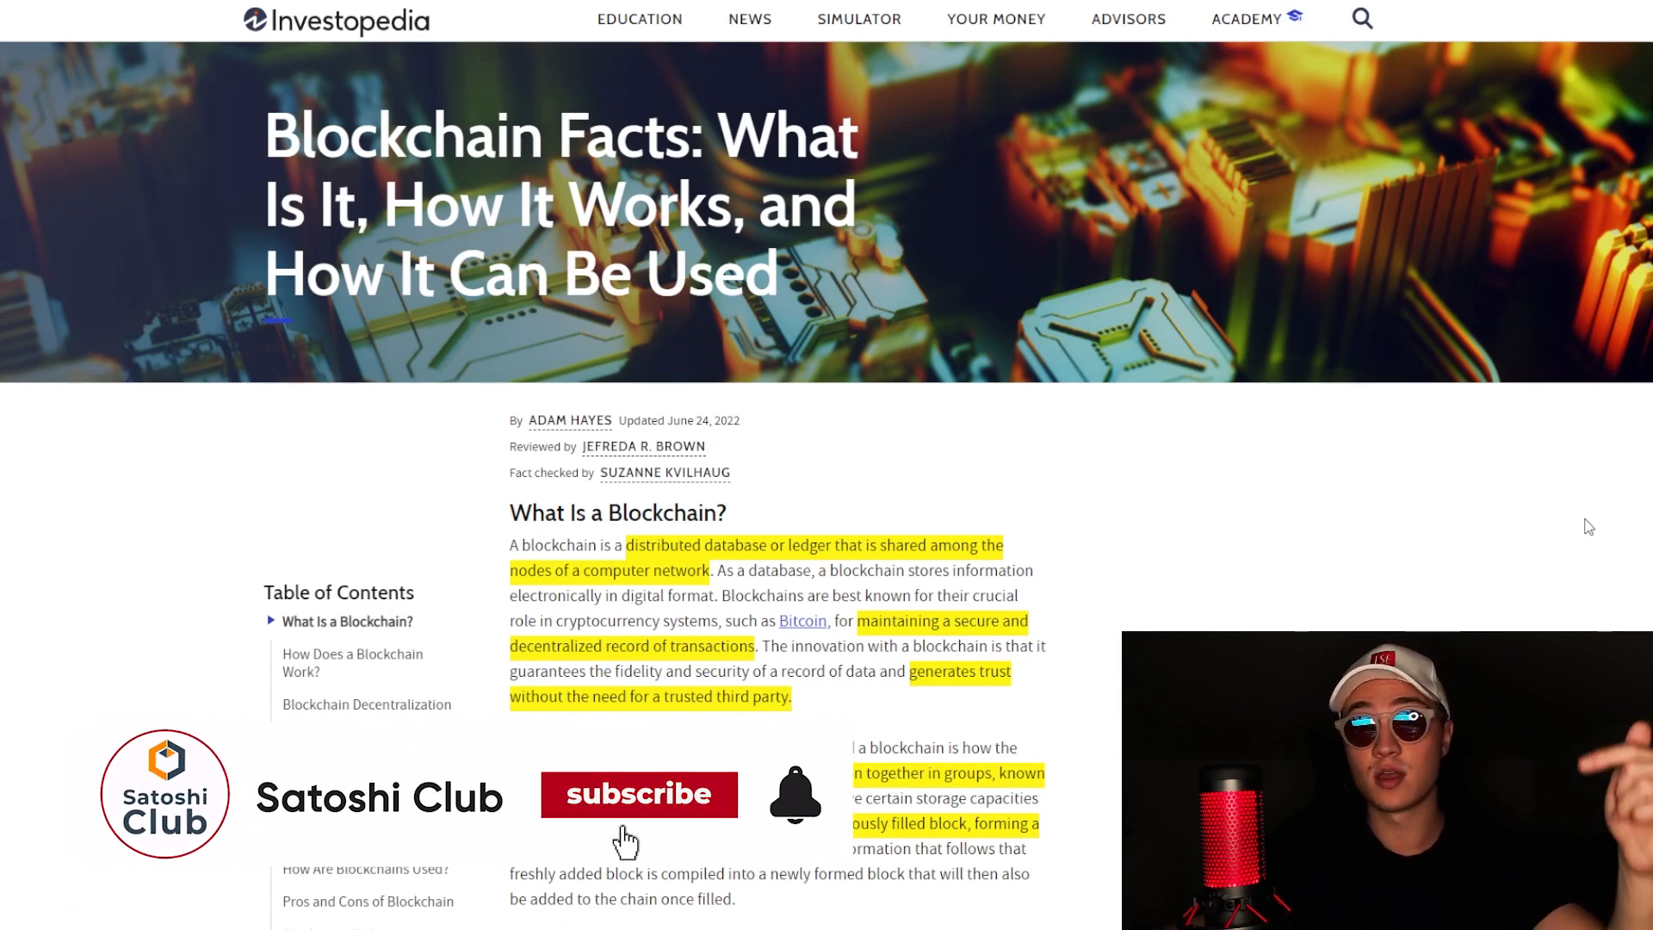
# Step: Scroll past the article title to show the Table of Contents and 'What Is a Blockchain?'
pyautogui.click(639, 794)
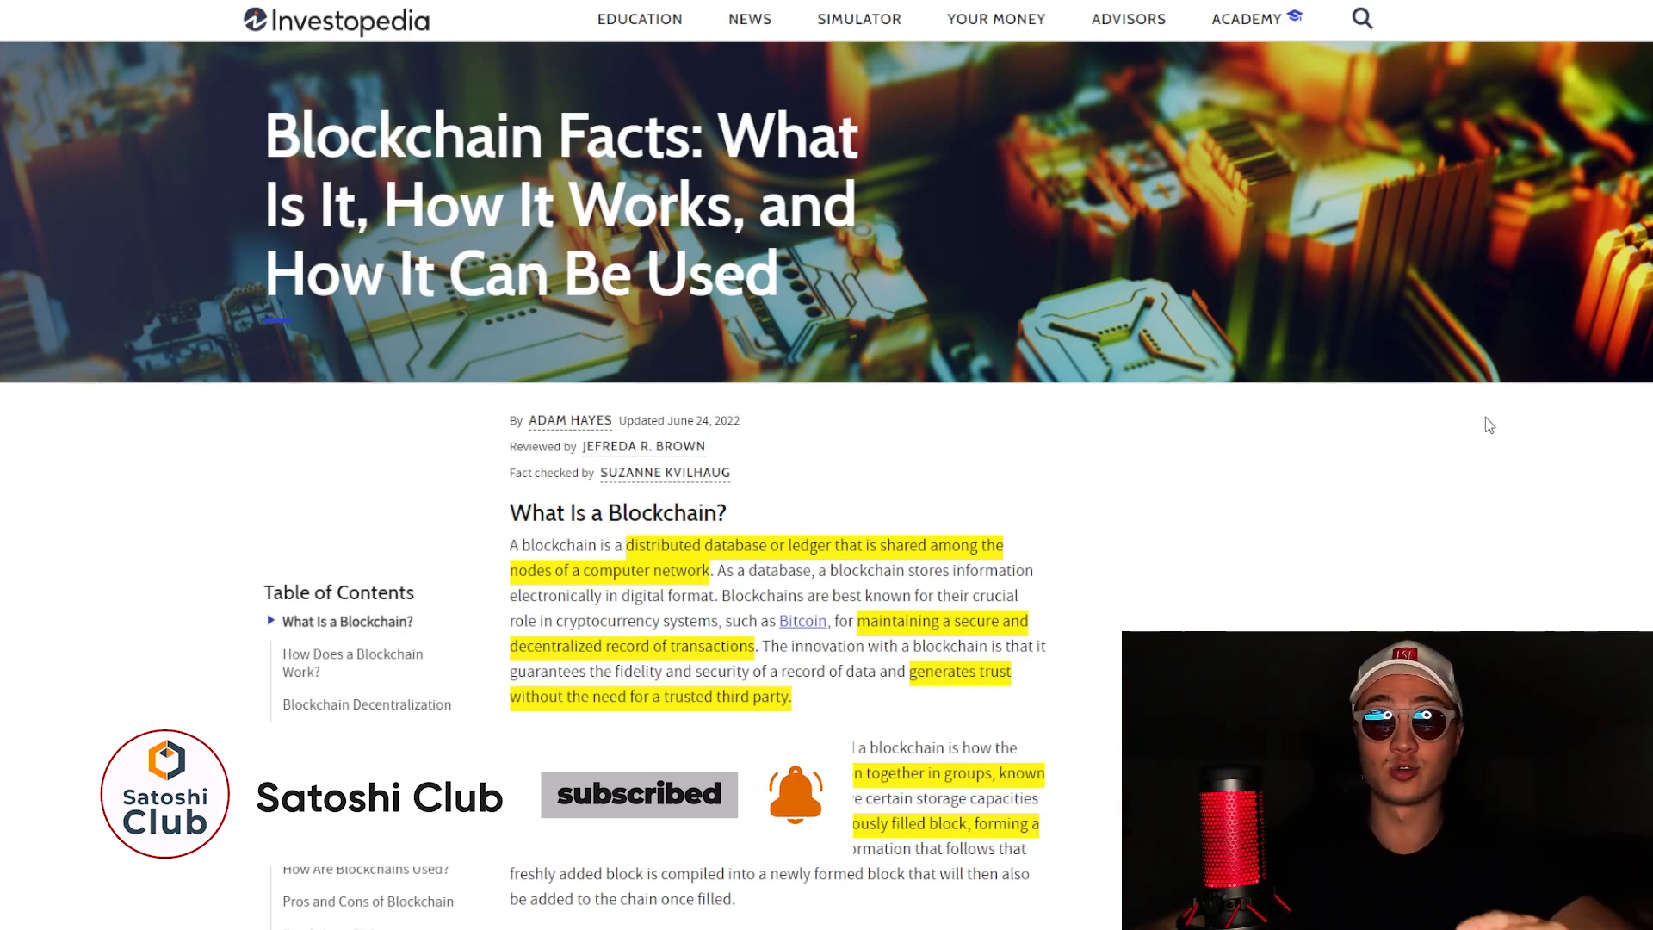
pyautogui.scroll(-3)
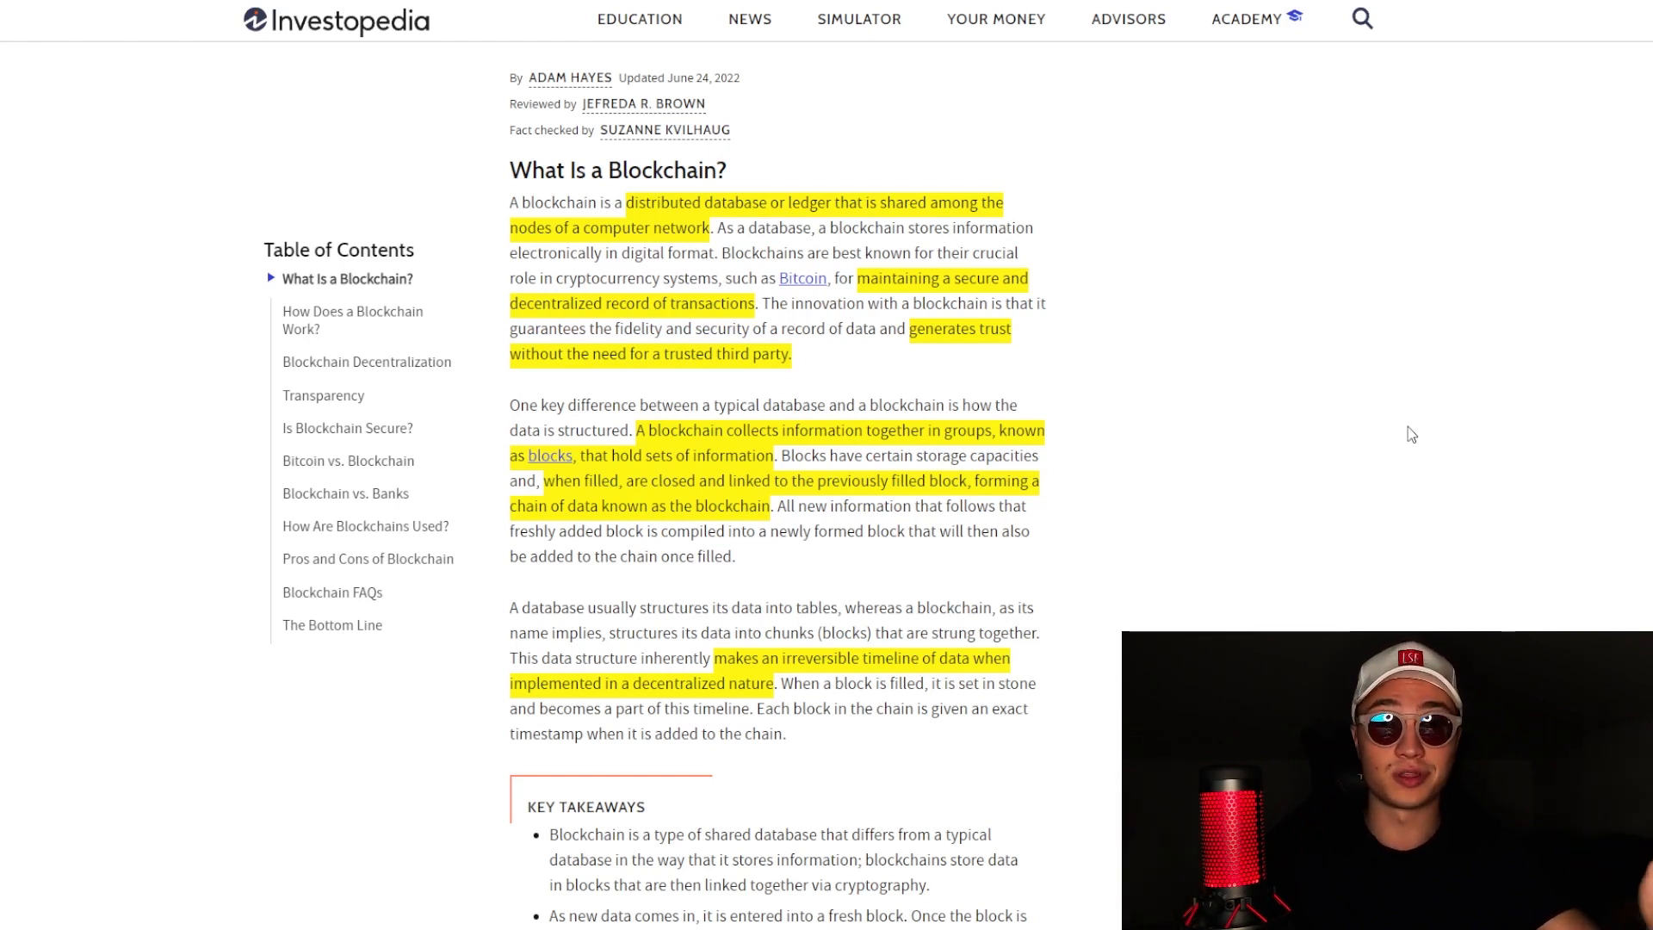
# Step: Scroll slightly so the Key Takeaways list shows beneath the highlighted blockchain definition
pyautogui.scroll(-3)
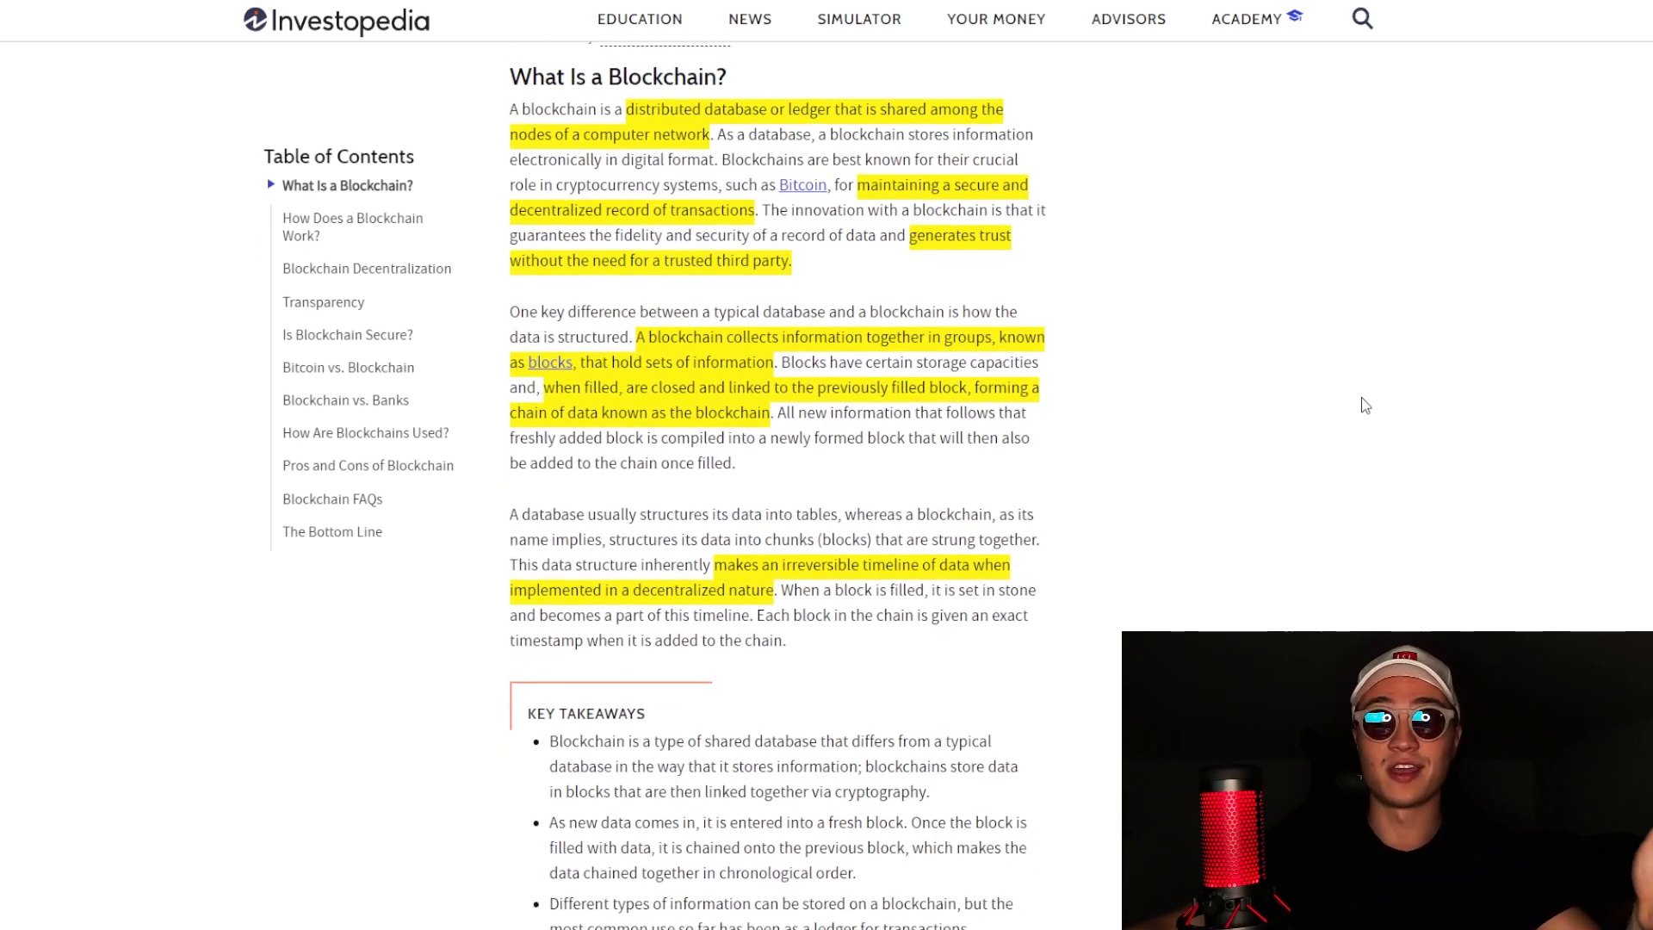
pyautogui.moveTo(1424, 461)
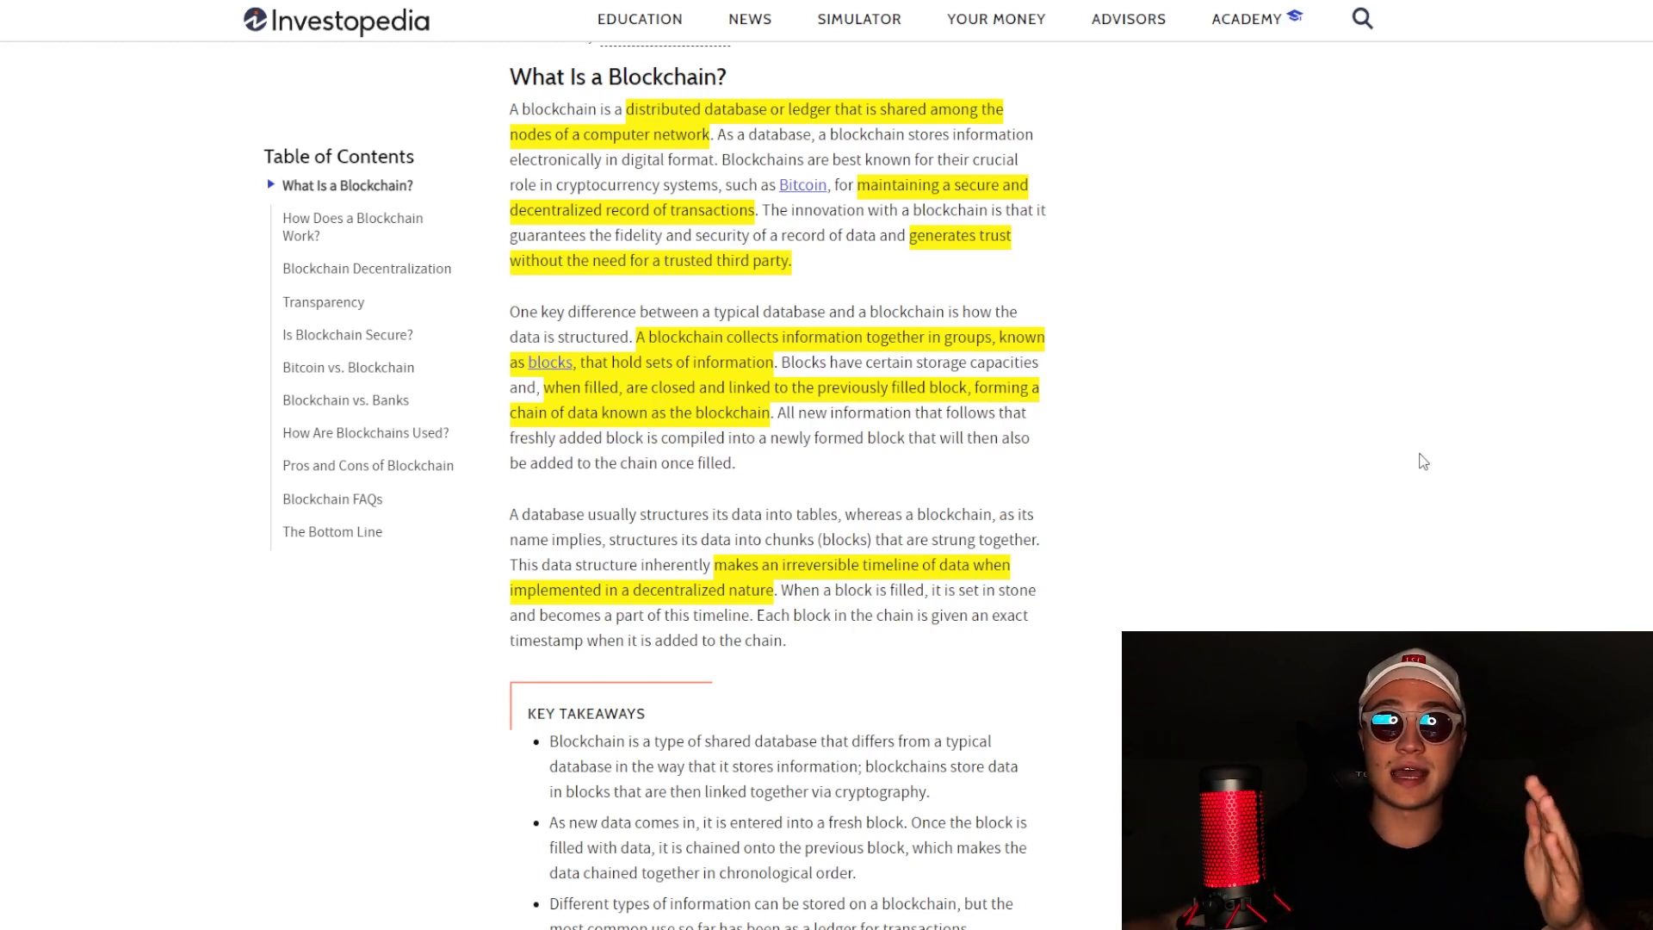
pyautogui.moveTo(1305, 432)
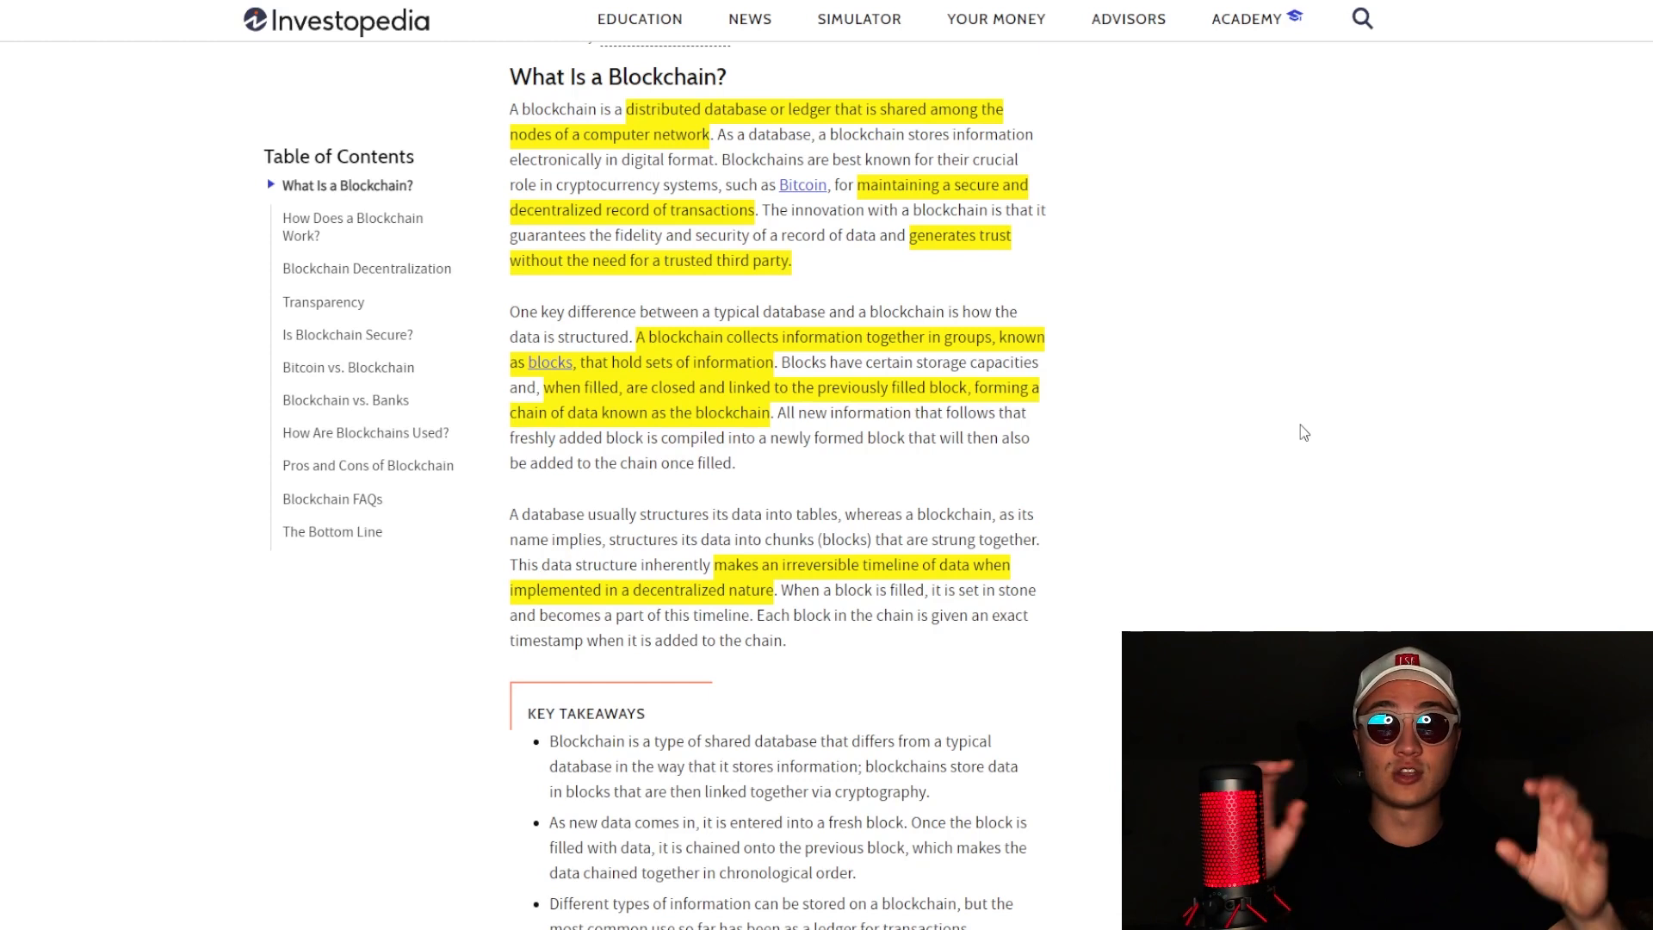
pyautogui.moveTo(1221, 452)
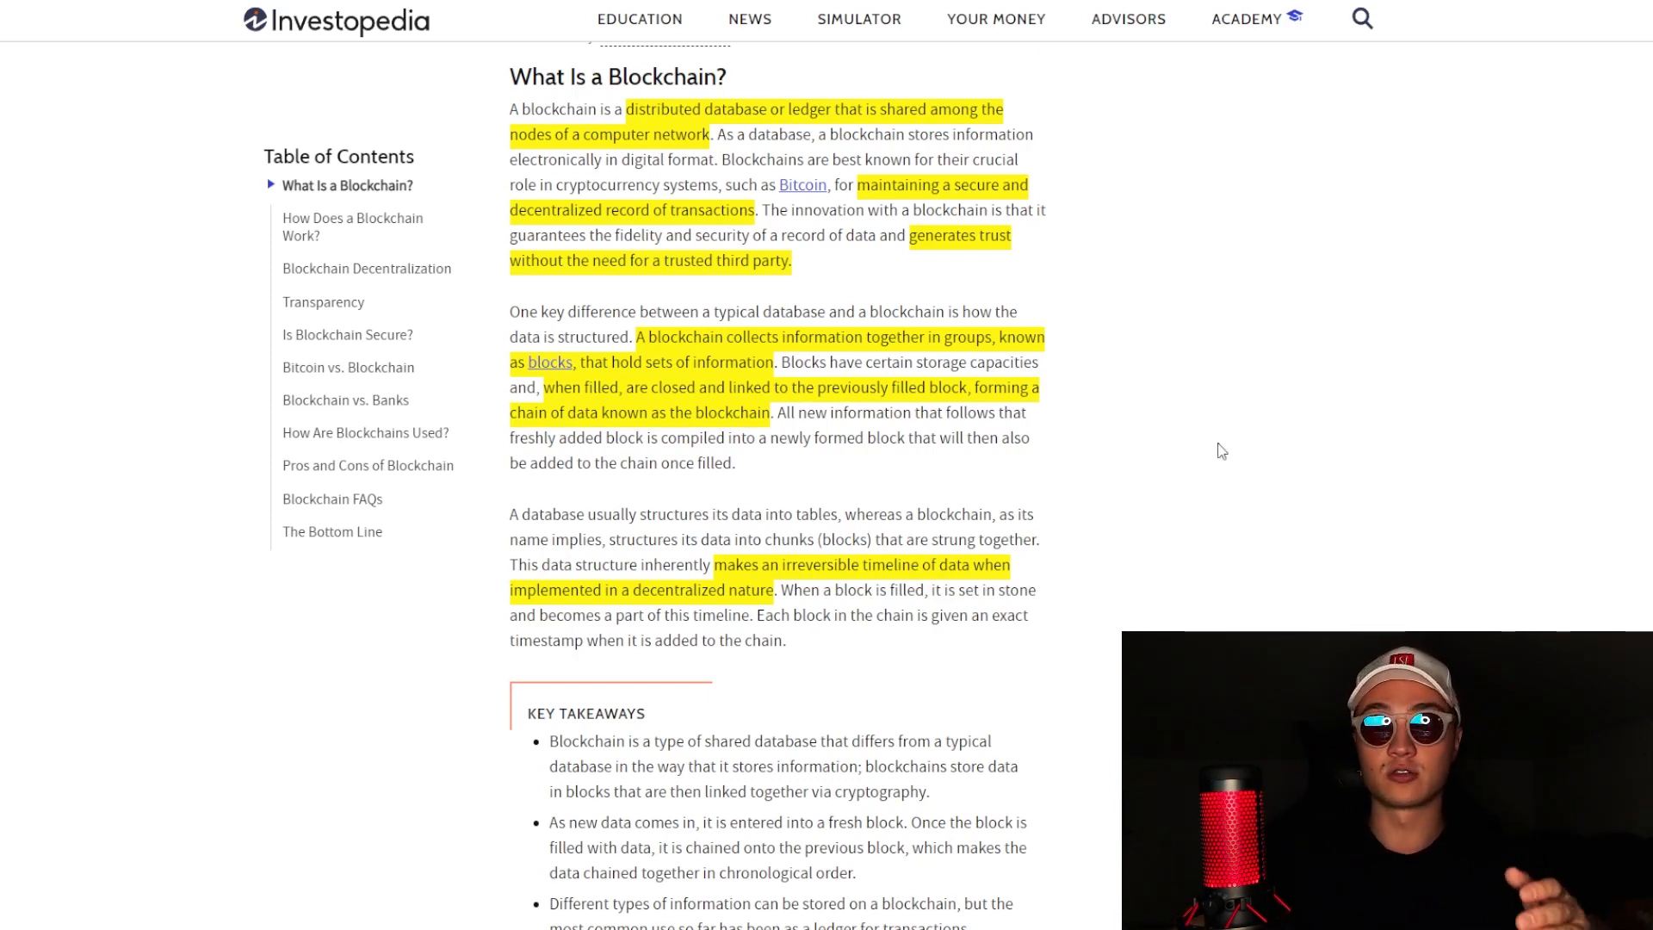
pyautogui.moveTo(1217, 446)
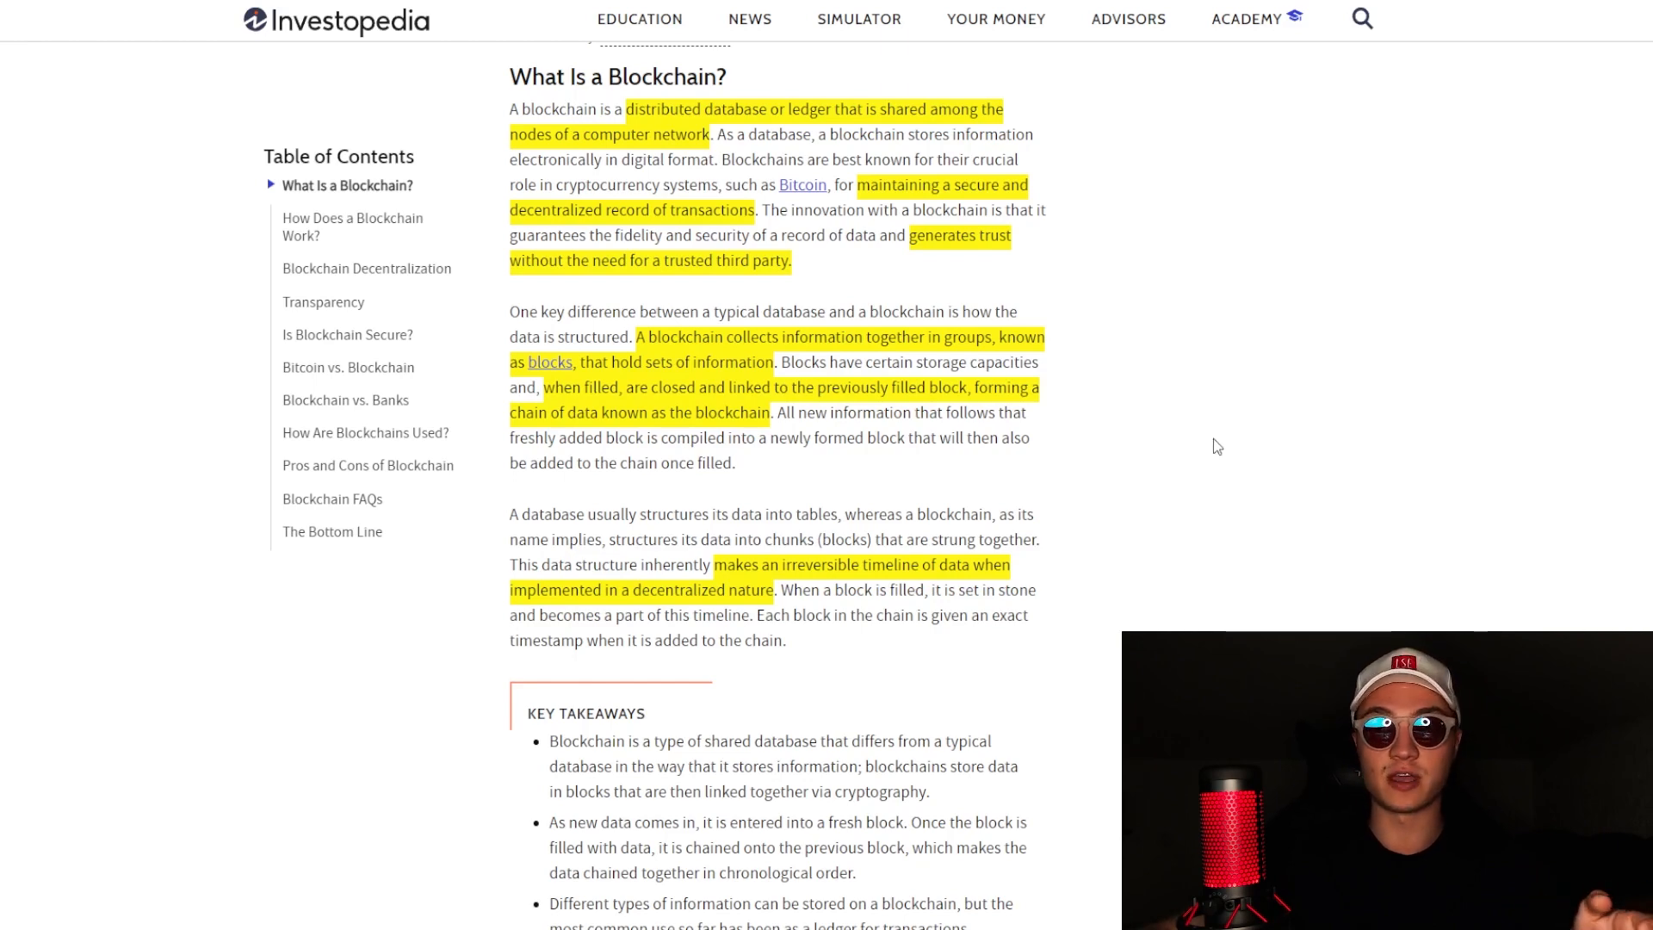
# Step: Scroll down to 'How Does a Blockchain Work?' and the Transaction Process diagram
pyautogui.scroll(-3)
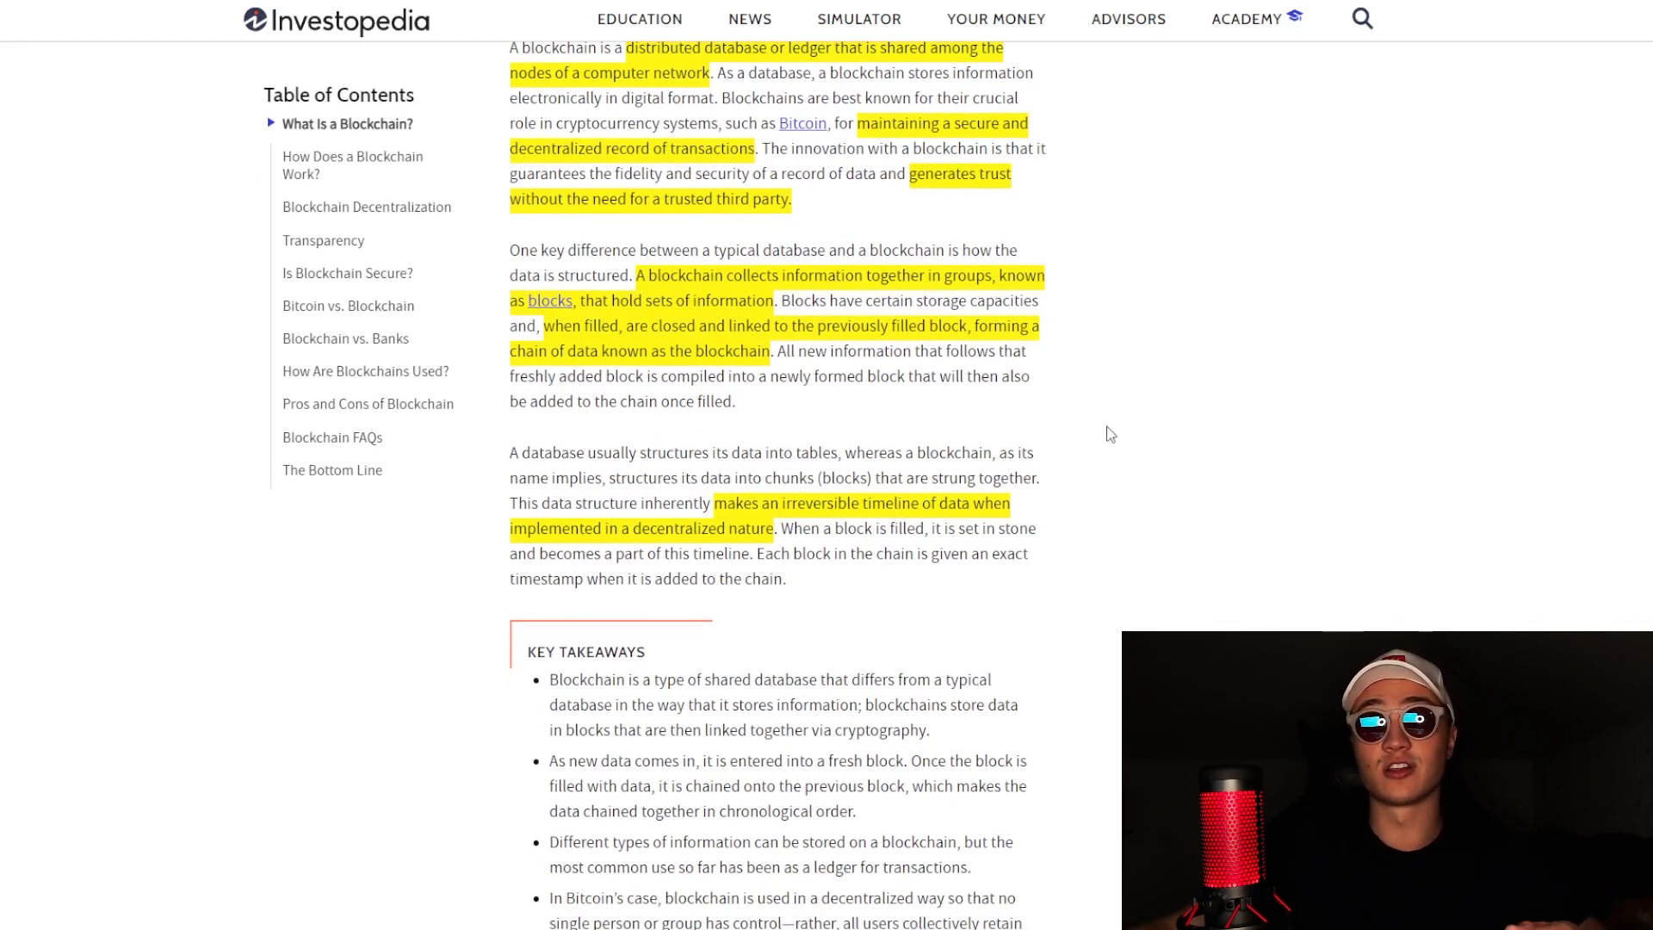
pyautogui.moveTo(1060, 395)
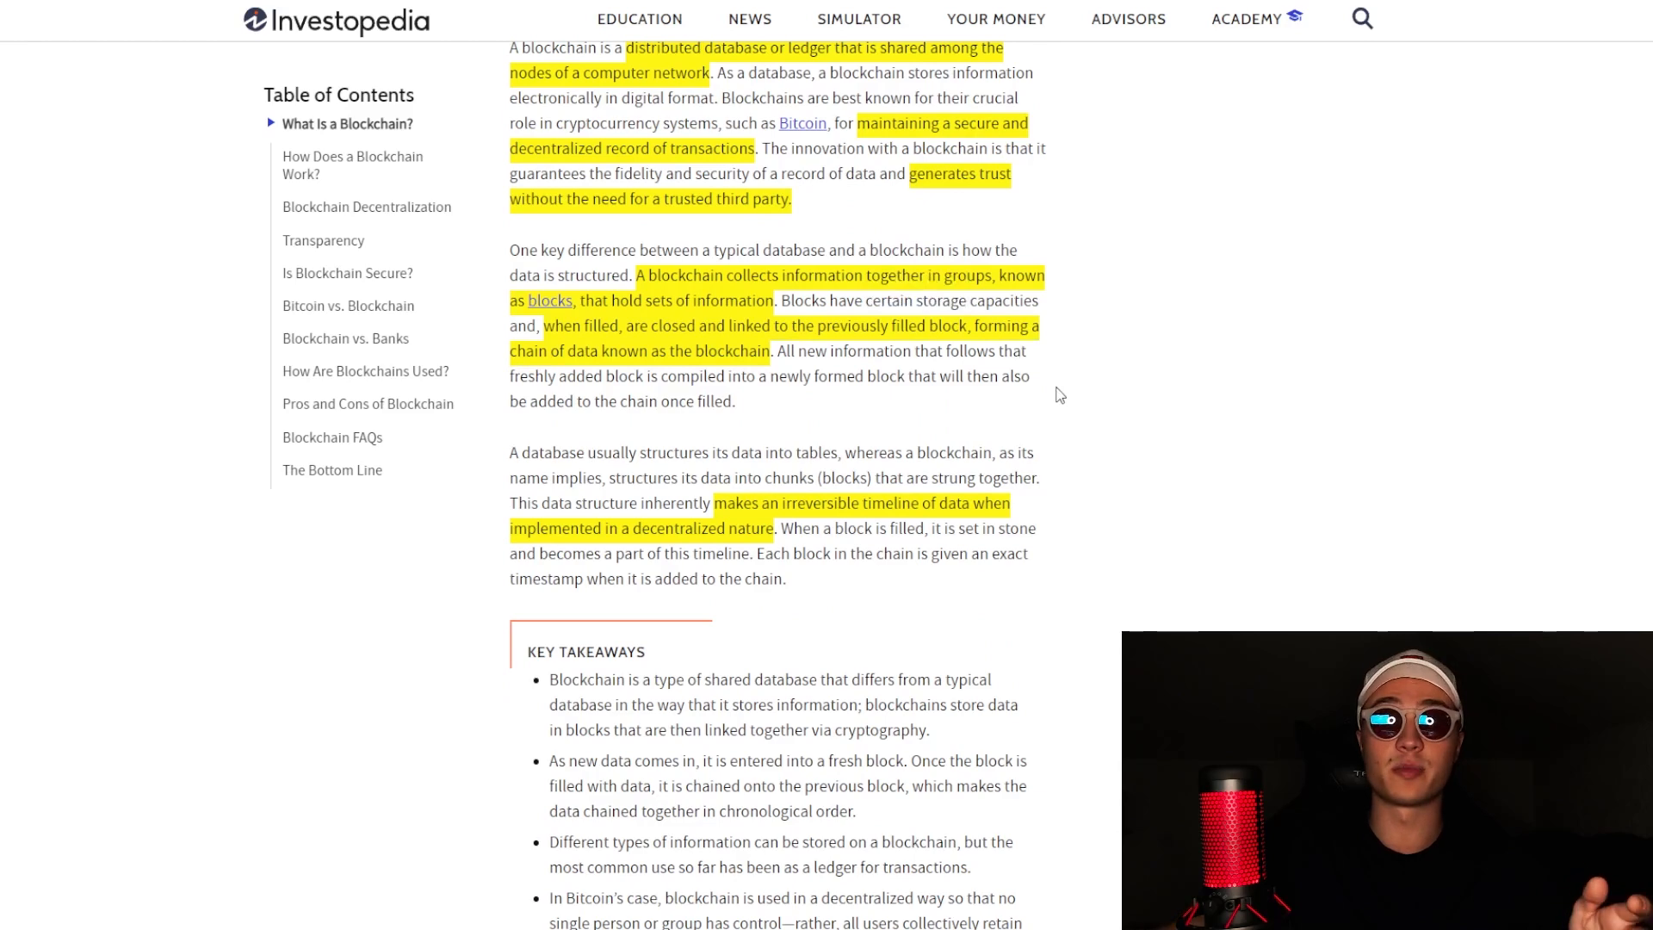
pyautogui.scroll(-3)
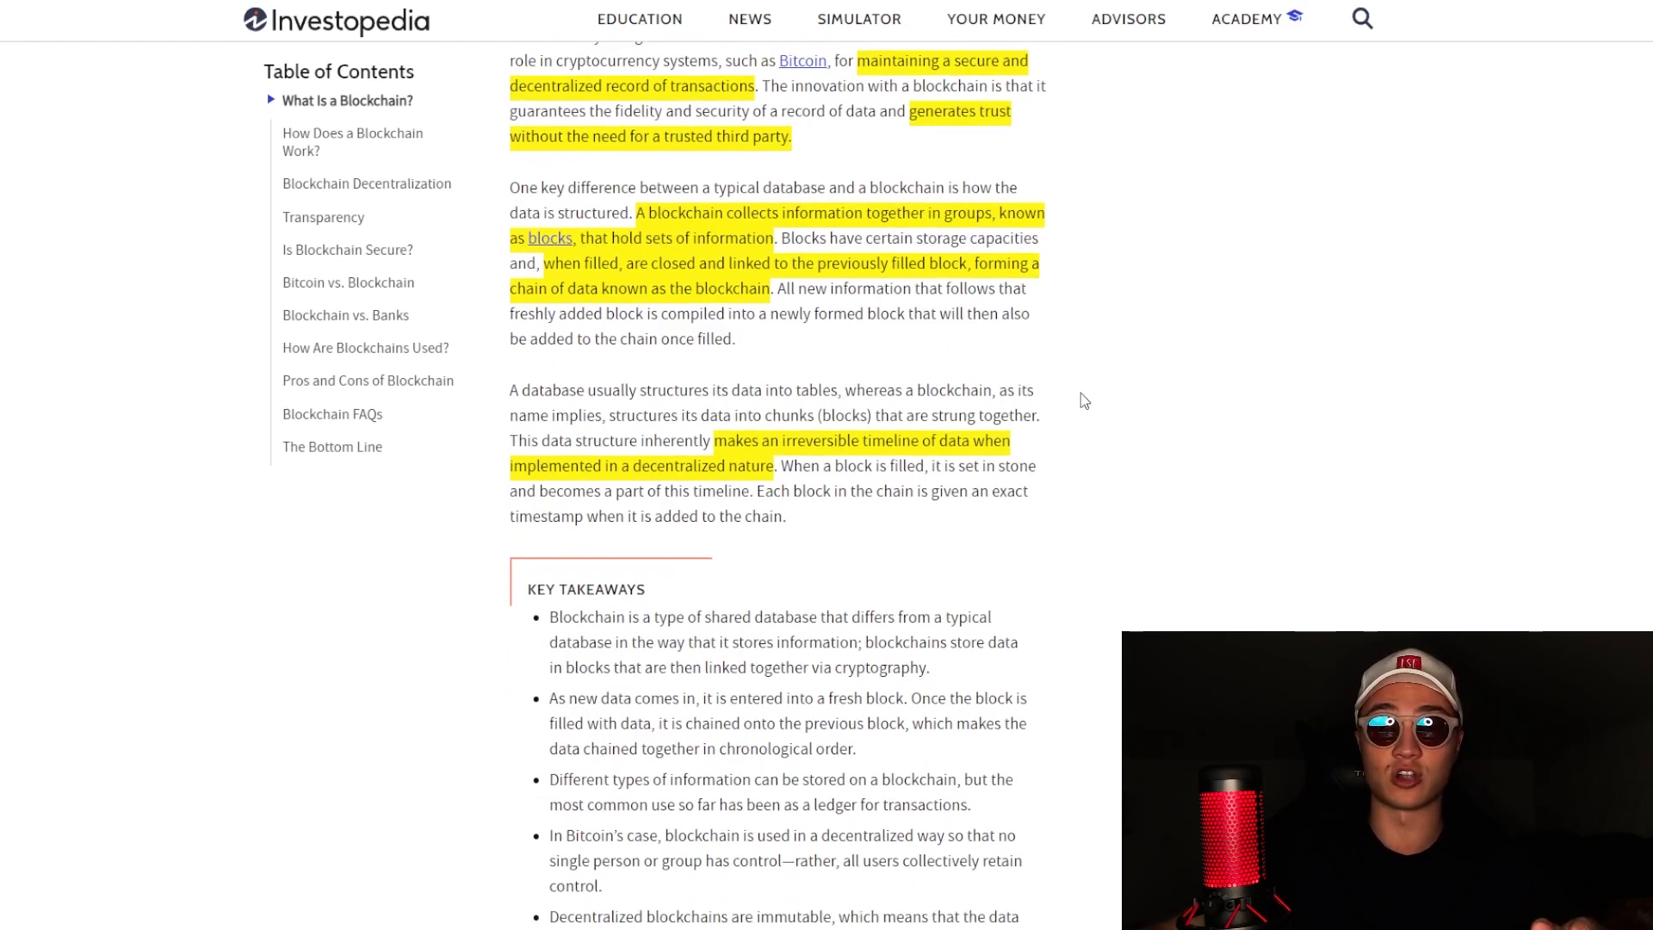
pyautogui.moveTo(1160, 401)
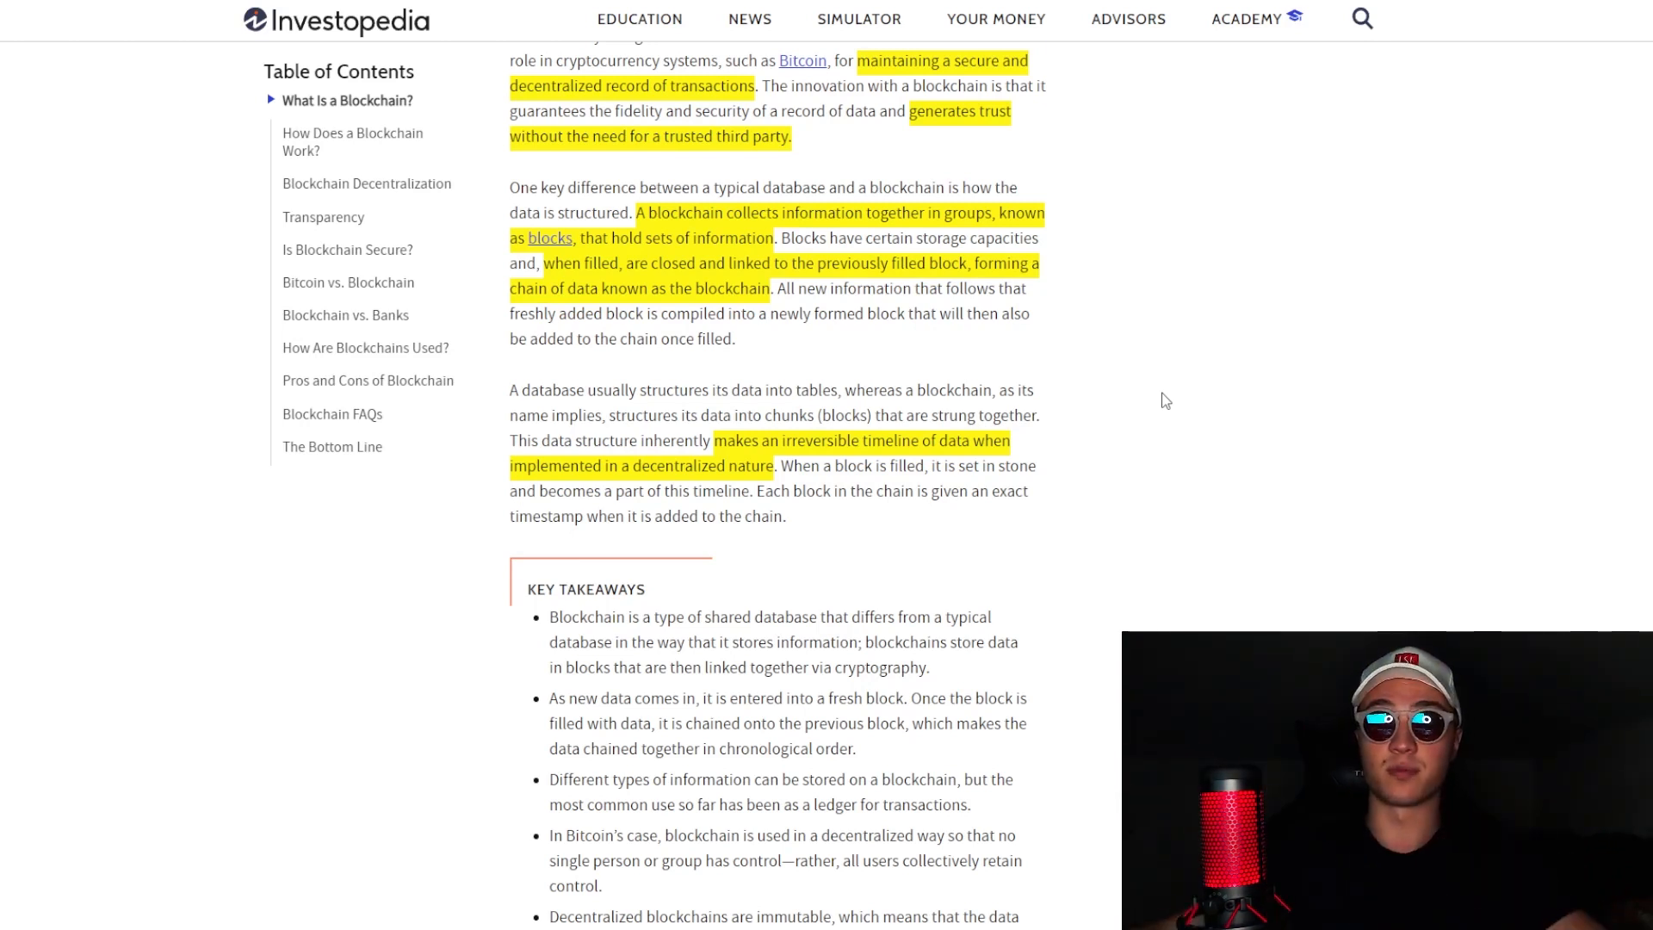
pyautogui.moveTo(1160, 422)
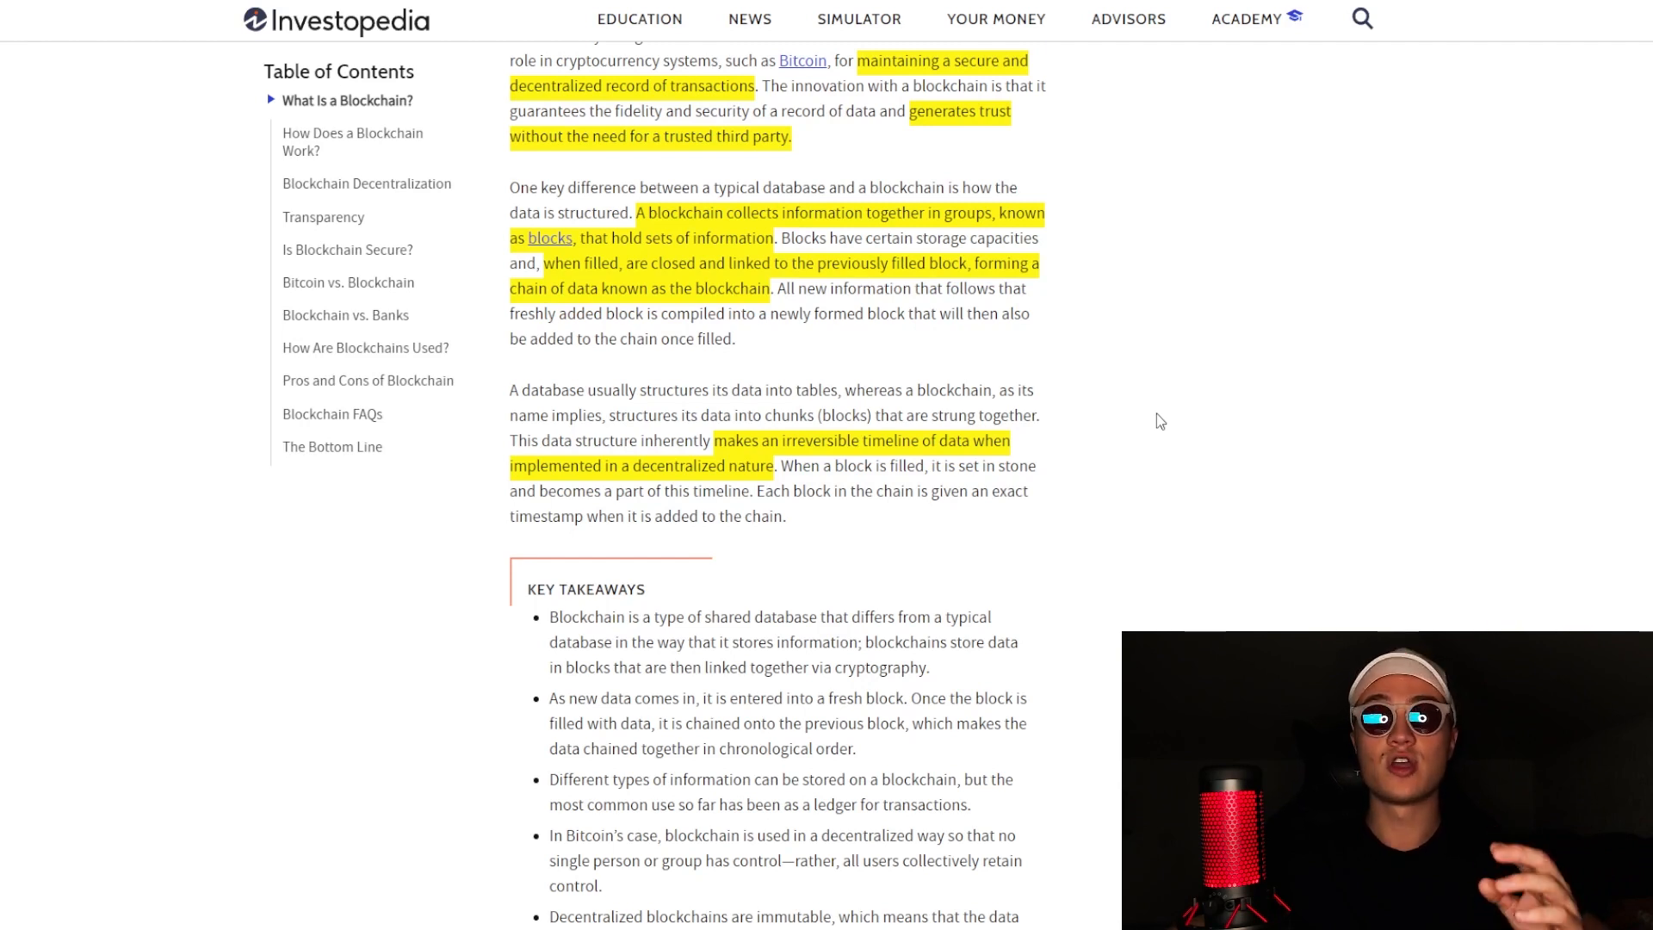
pyautogui.moveTo(1099, 595)
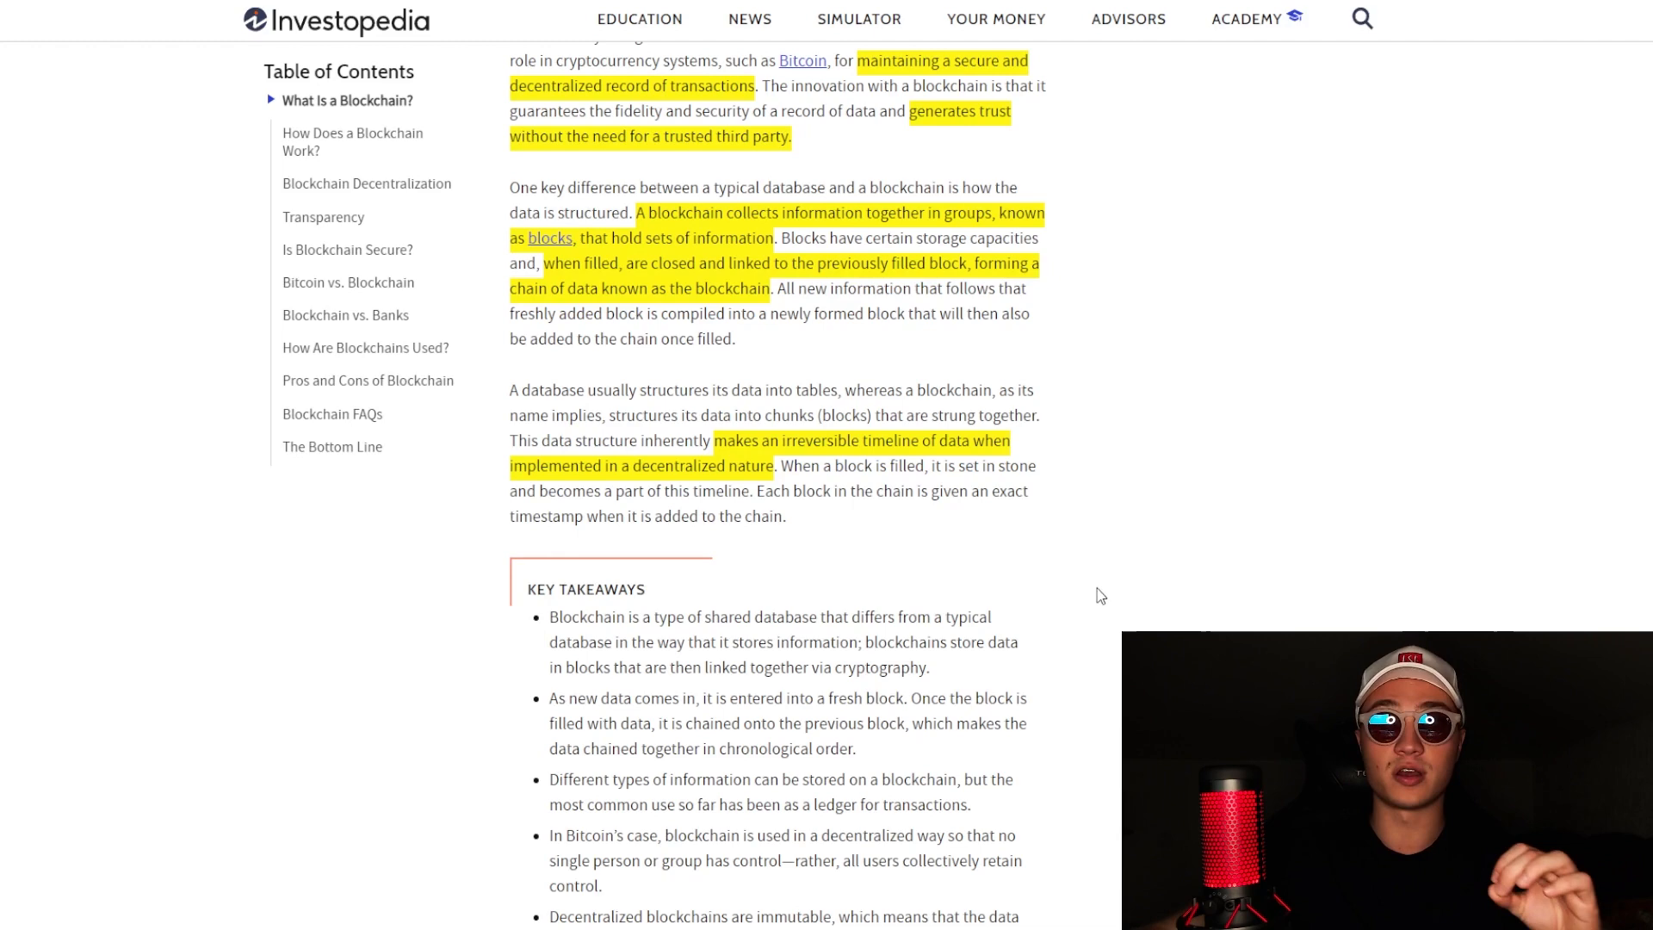
pyautogui.scroll(-3)
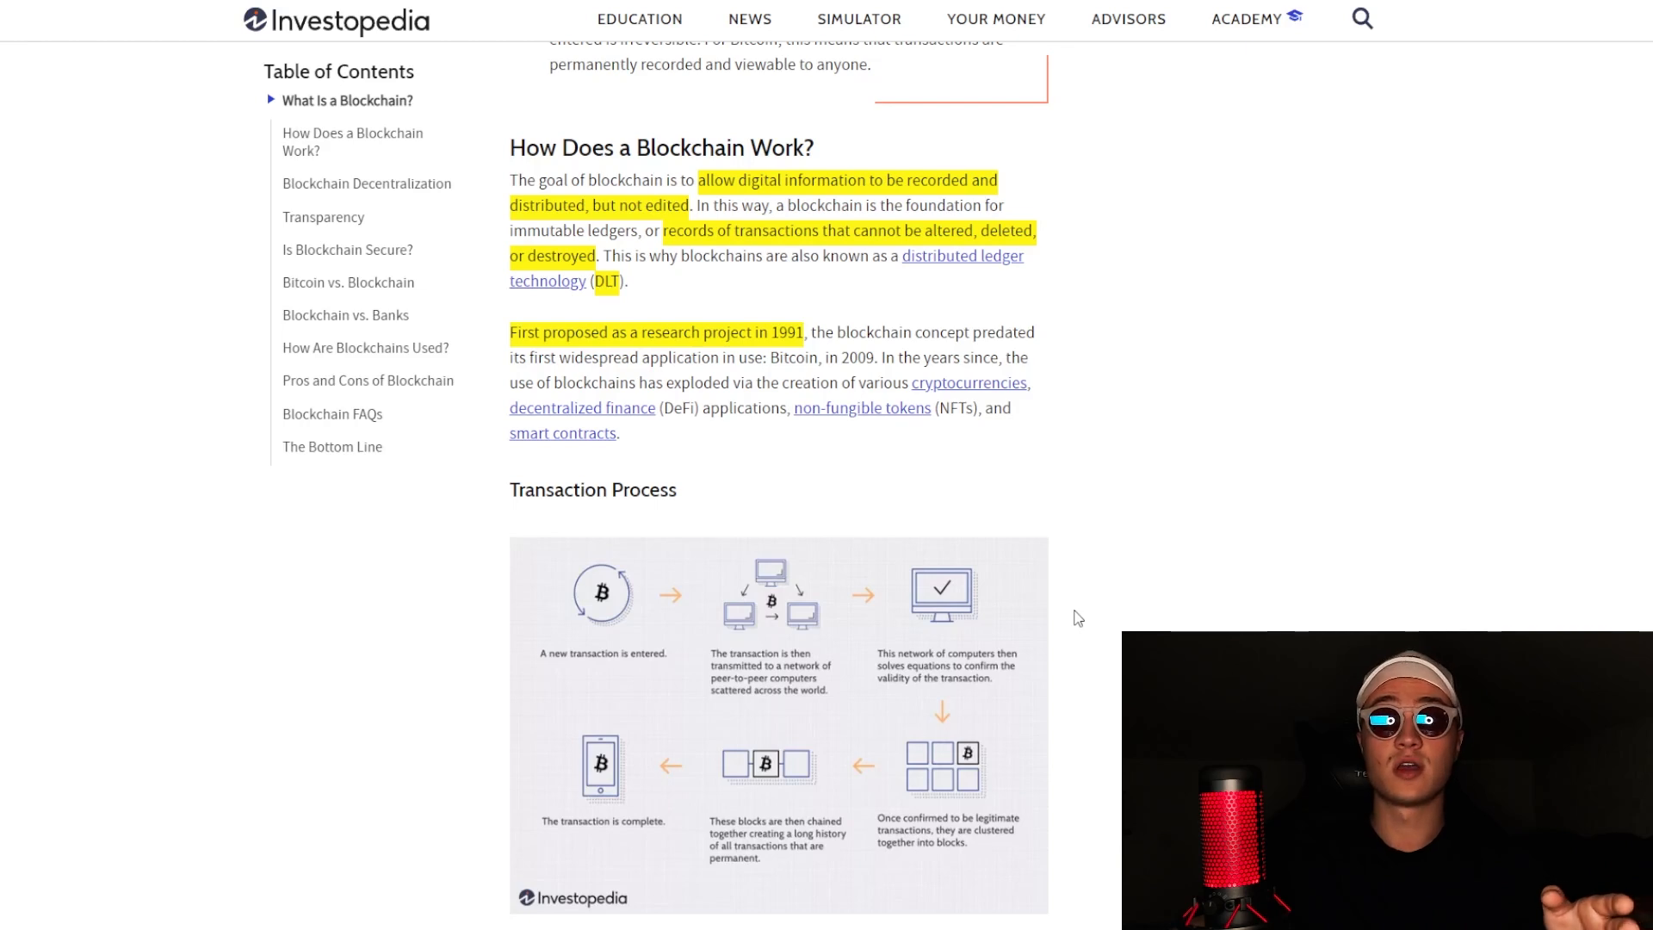
pyautogui.moveTo(988, 604)
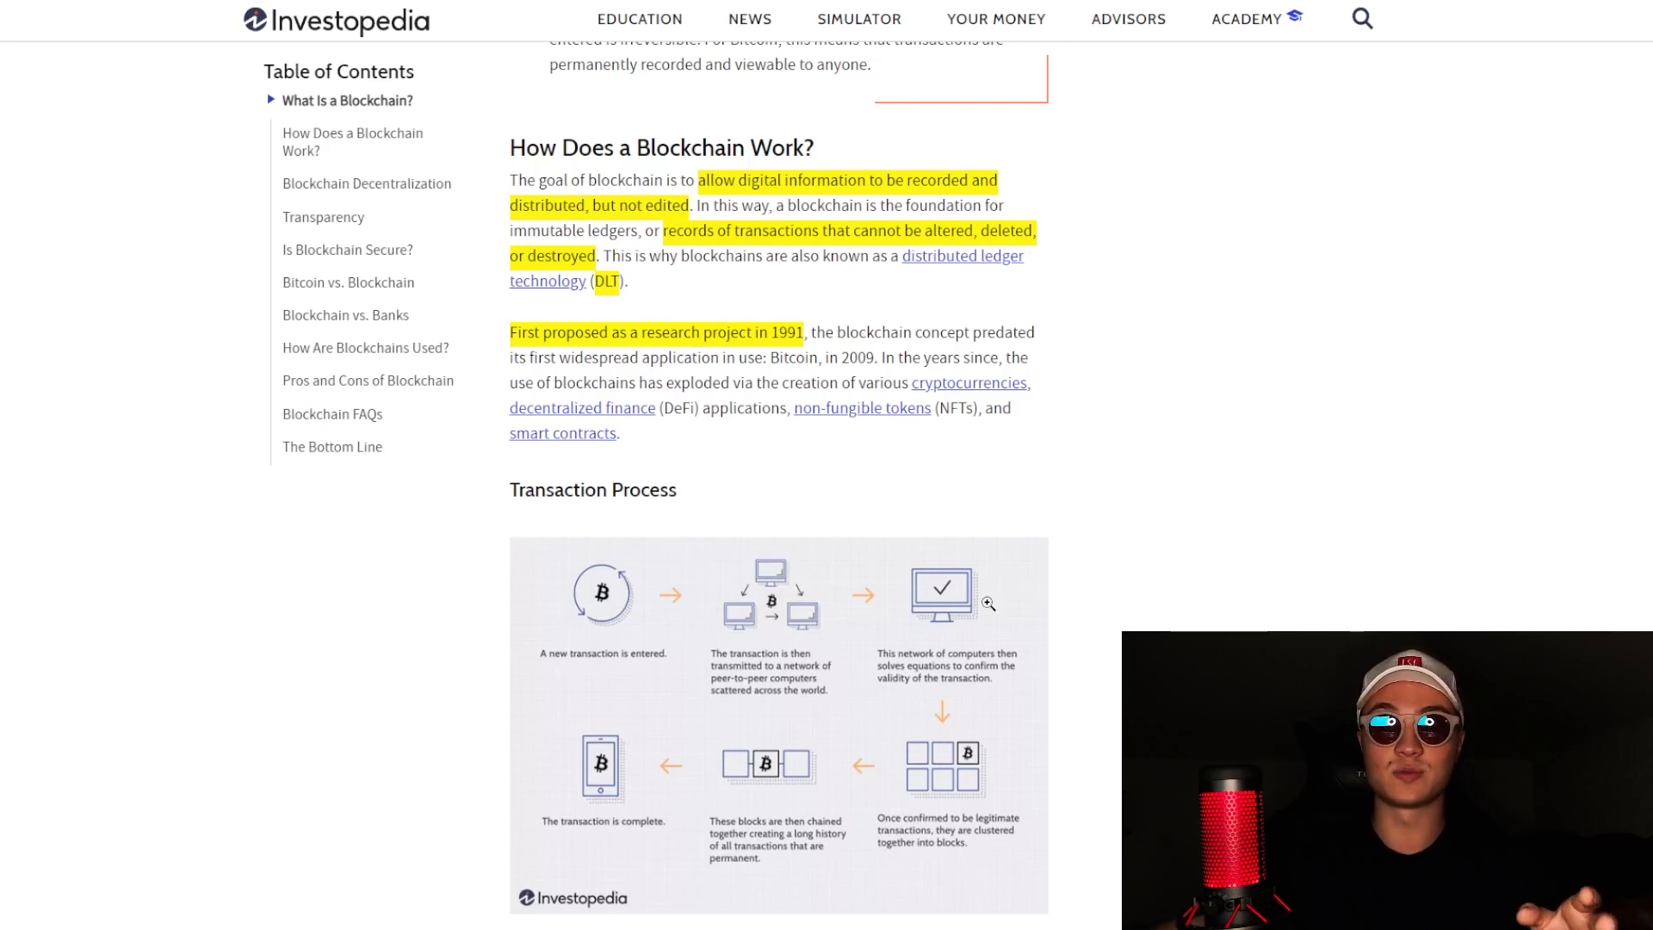
pyautogui.moveTo(1144, 418)
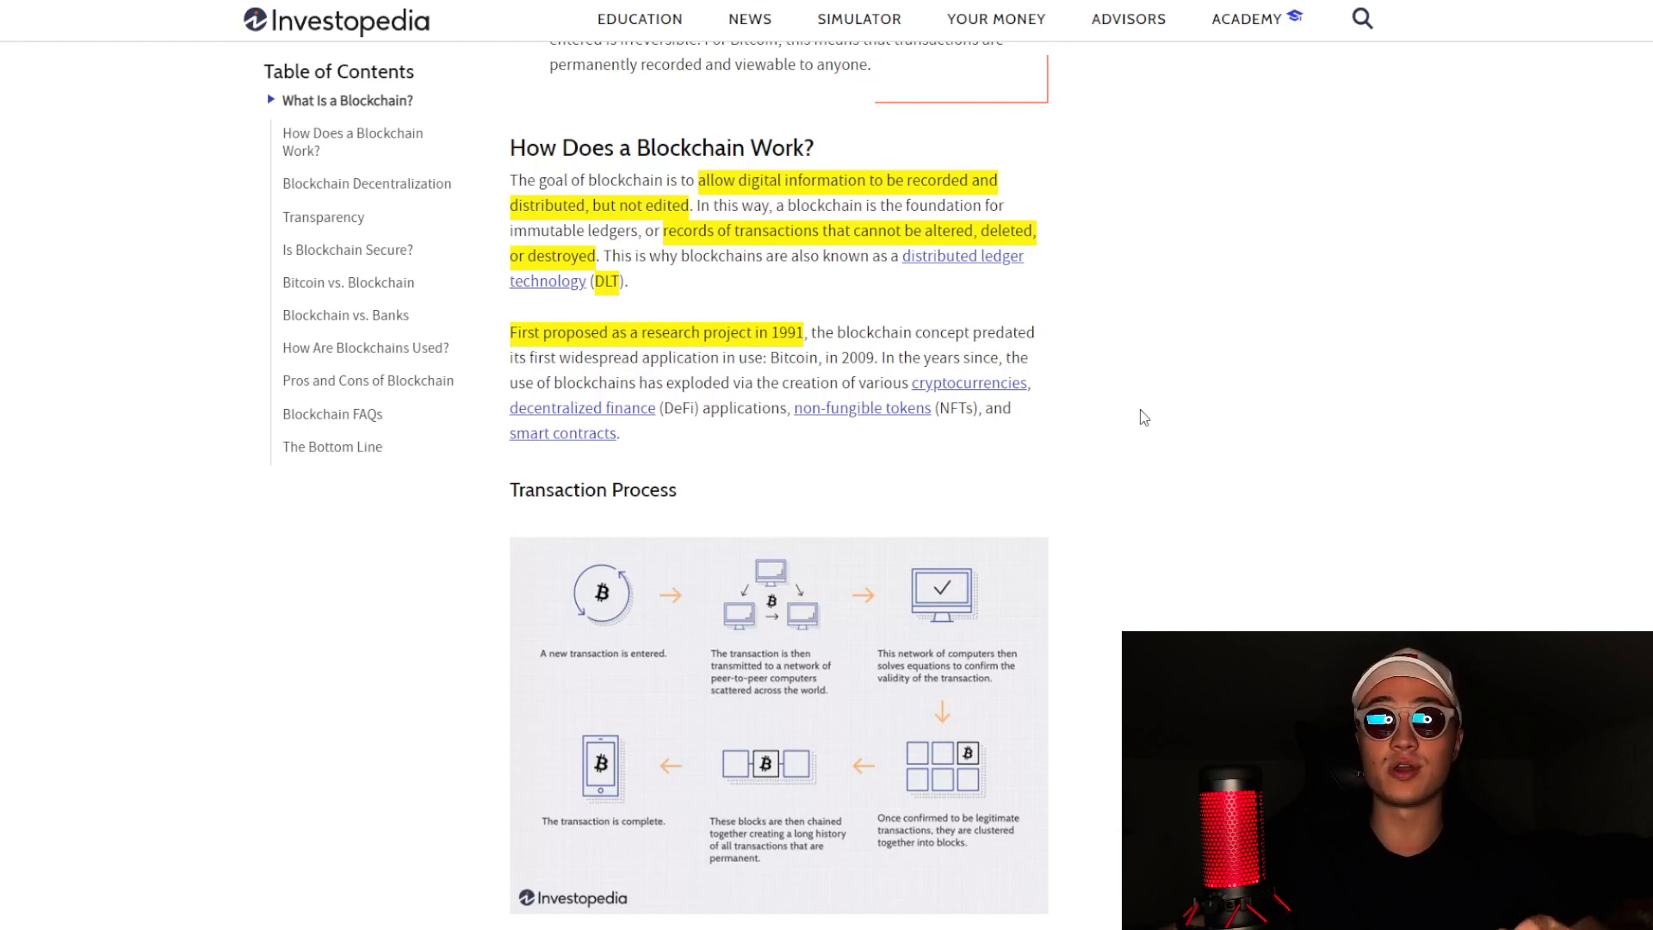
# Step: Scroll past the Attributes of Cryptocurrency diagram to the Blockchain Decentralization heading
pyautogui.scroll(-3)
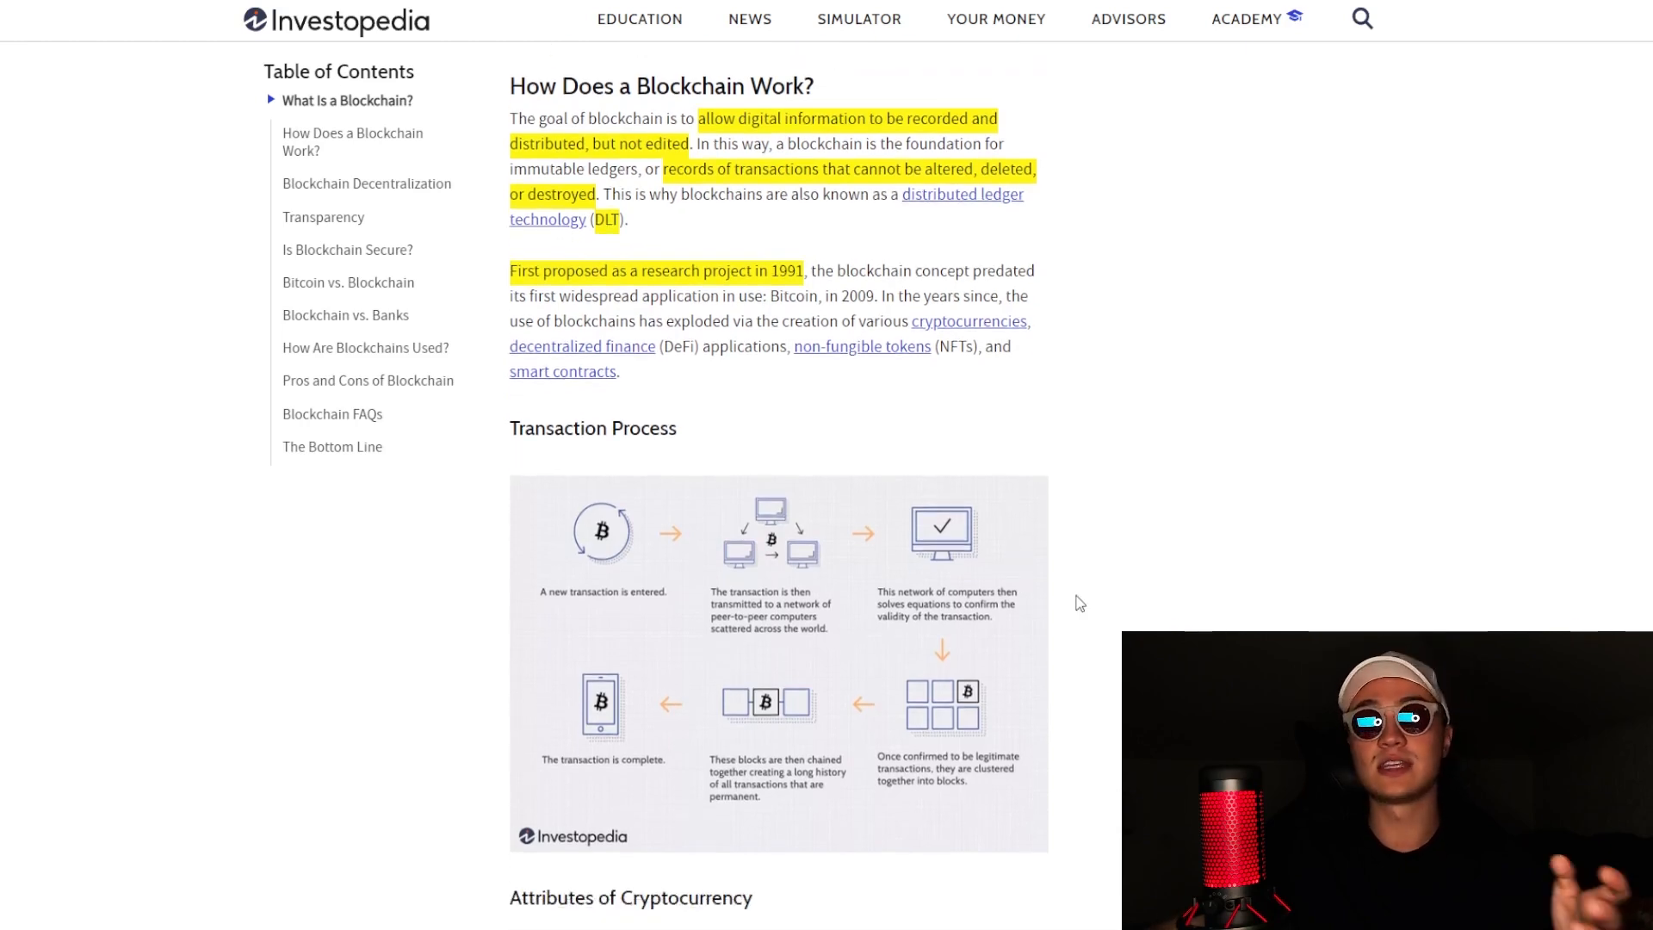
pyautogui.scroll(-3)
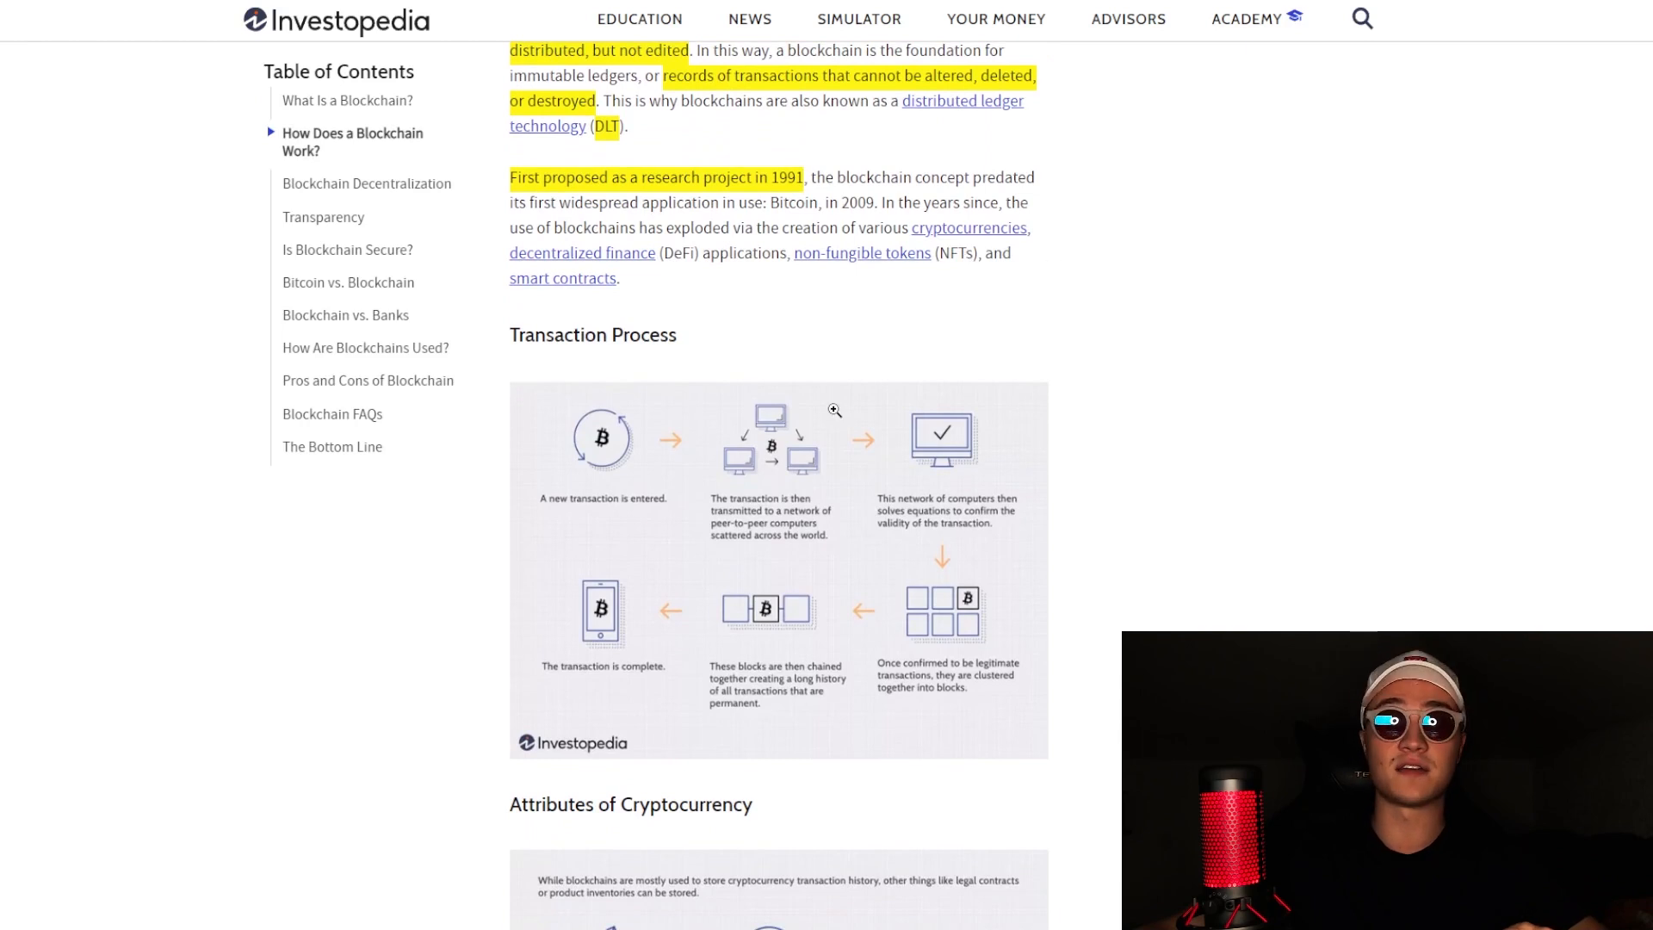
pyautogui.scroll(-3)
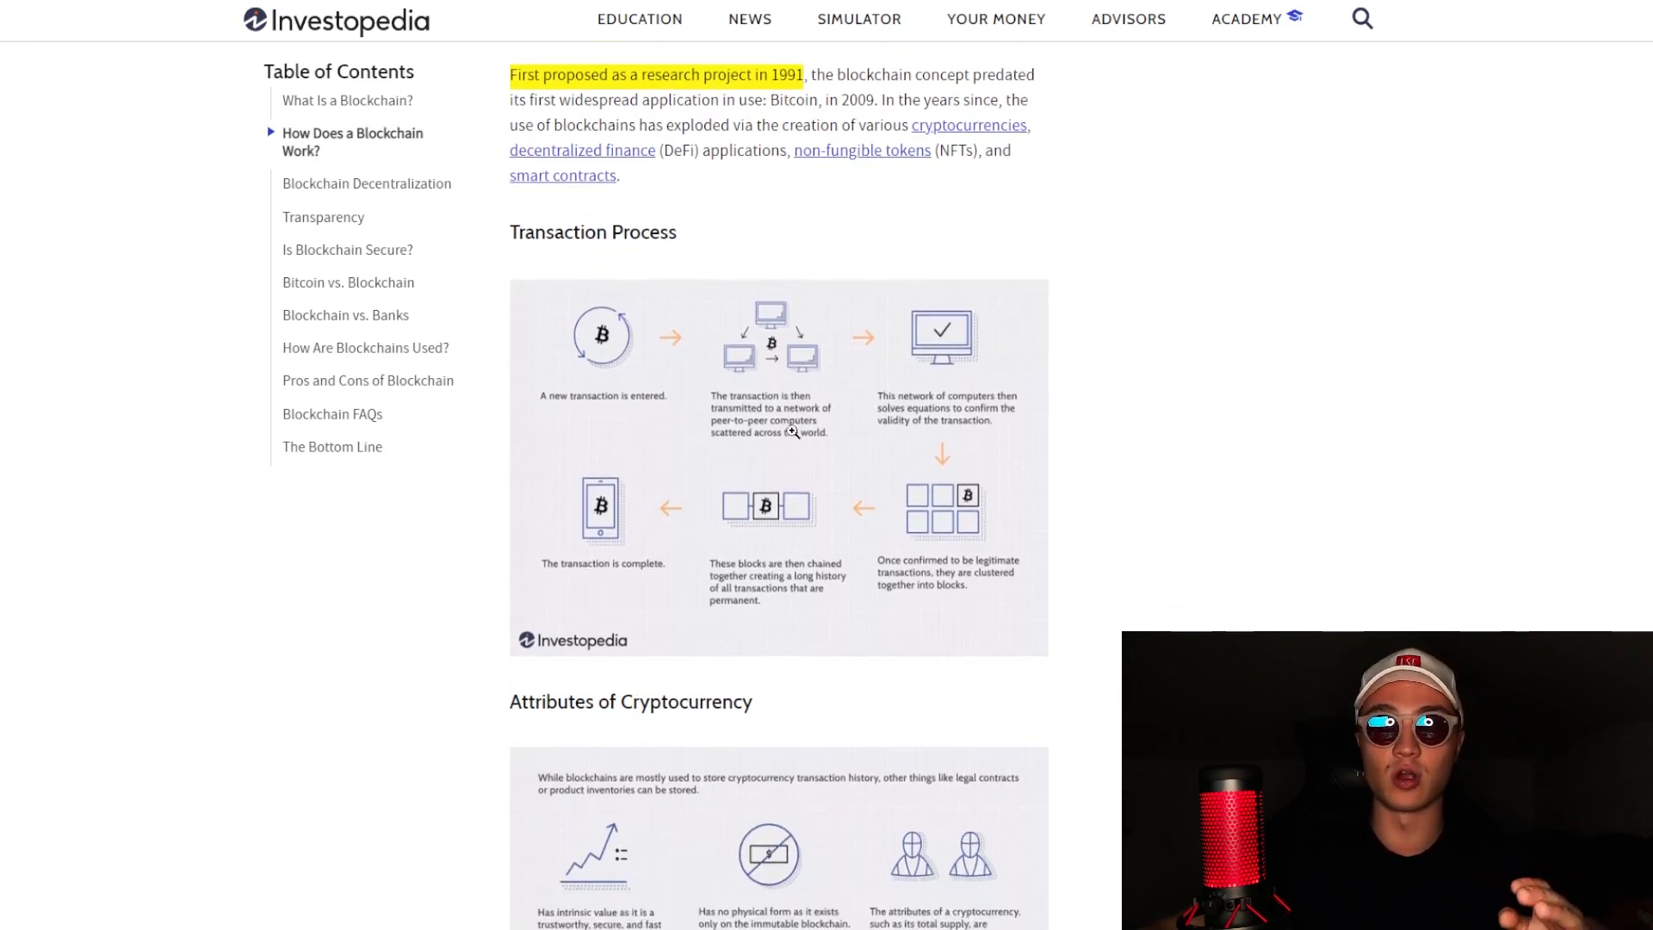
pyautogui.scroll(-3)
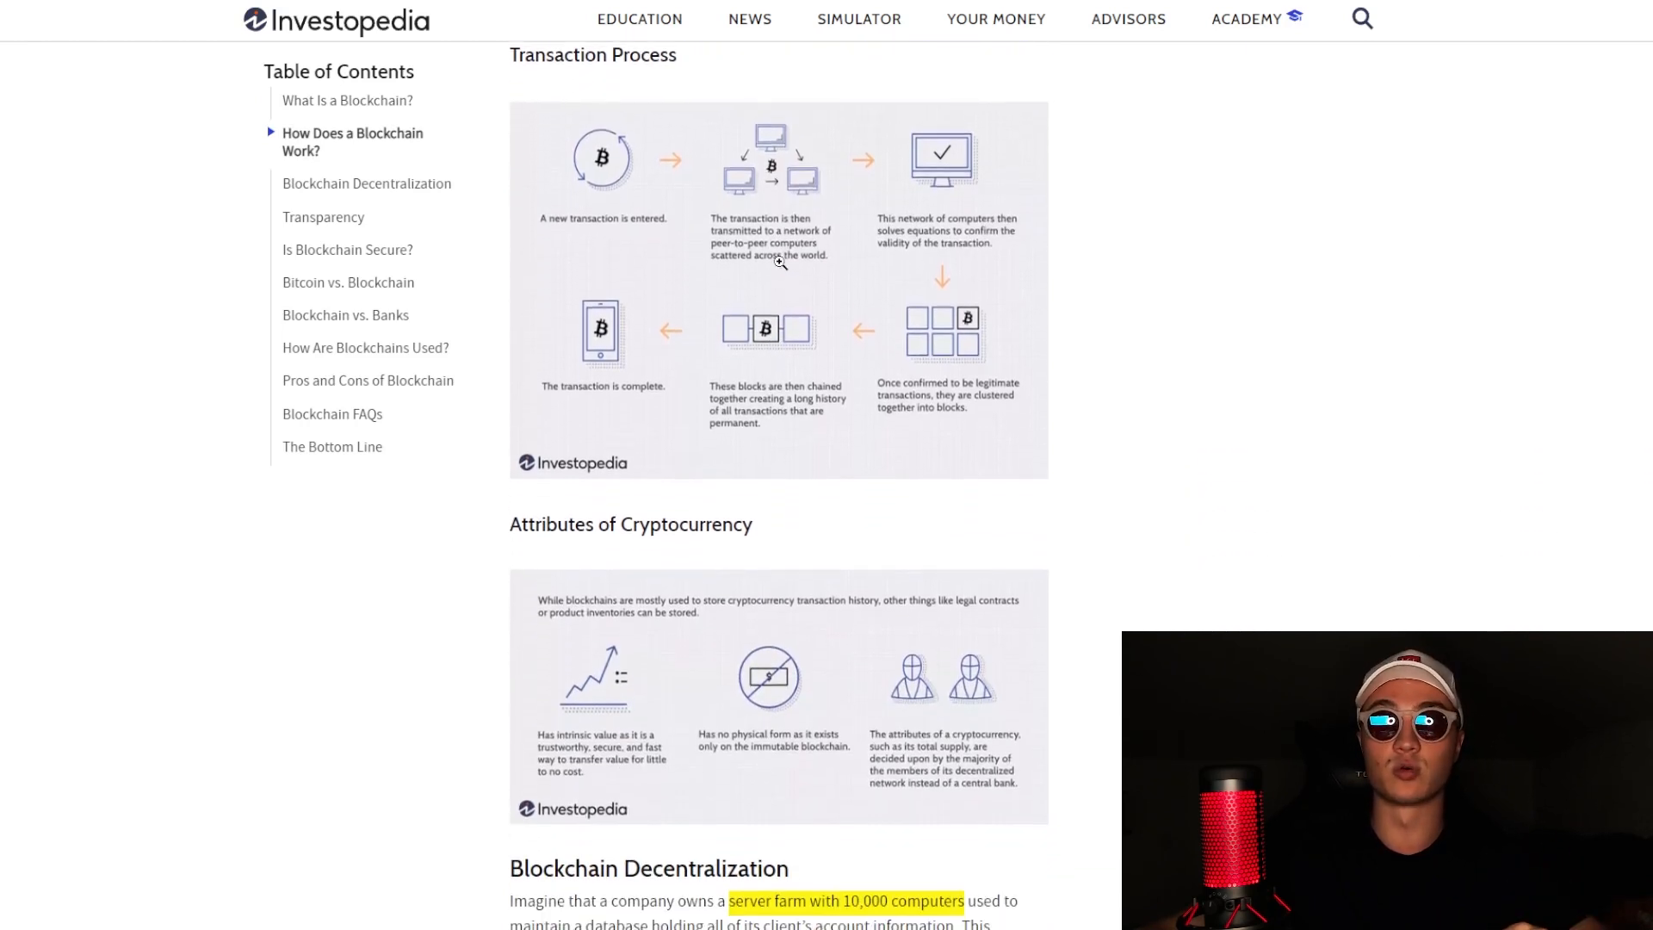
pyautogui.click(779, 290)
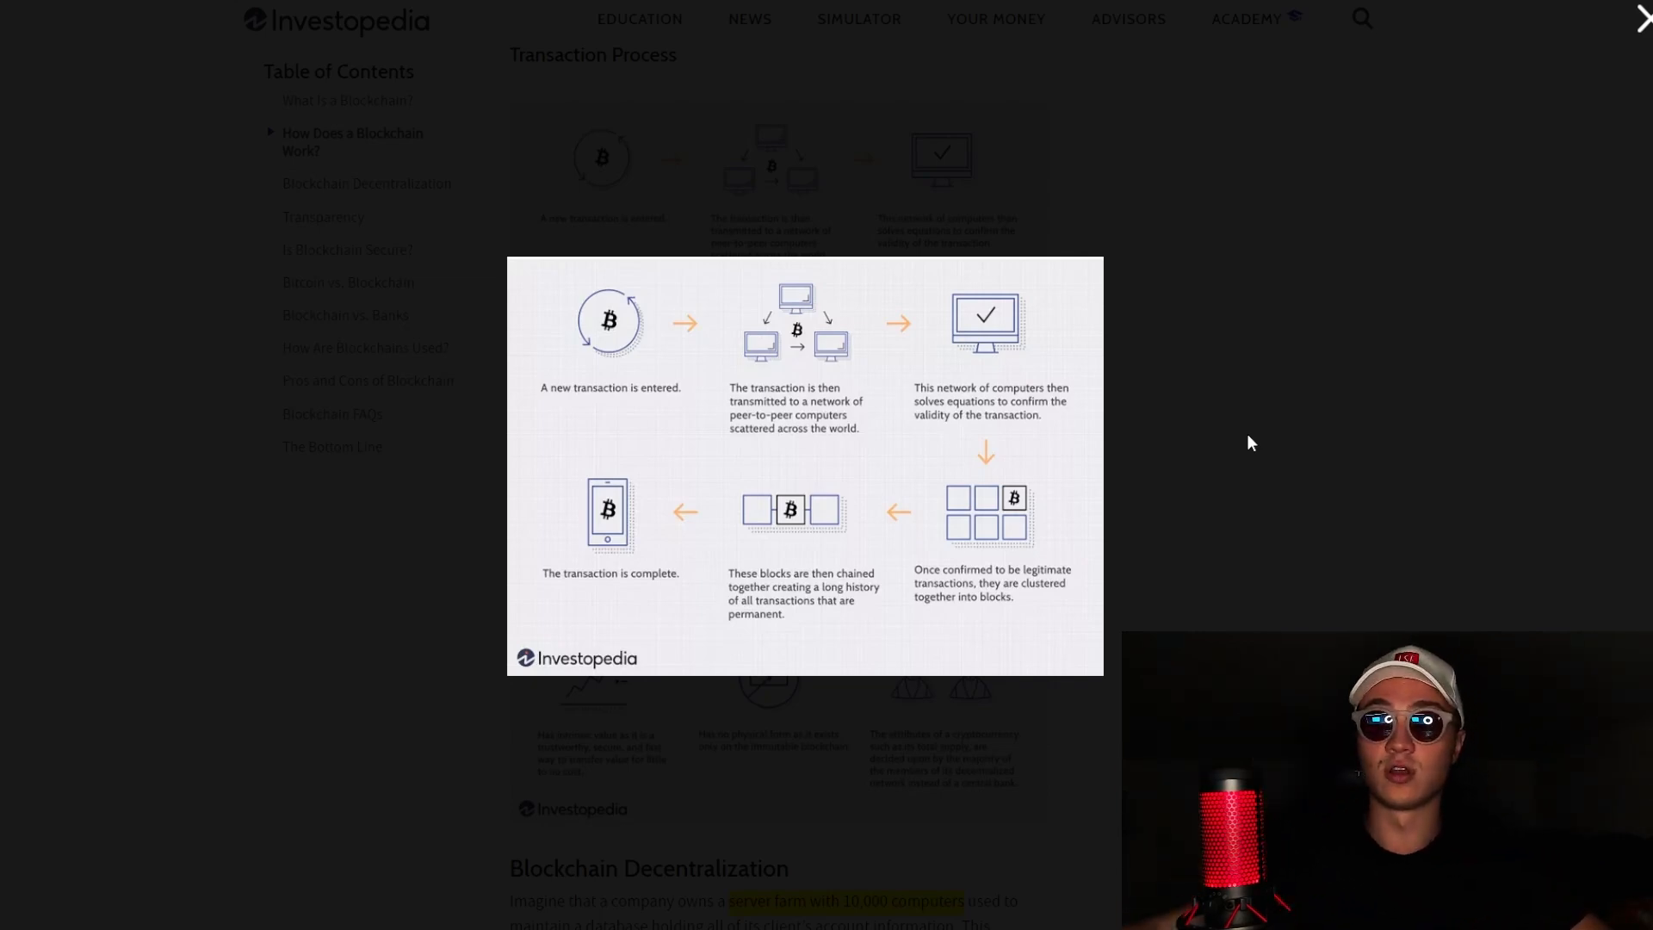
pyautogui.scroll(-3)
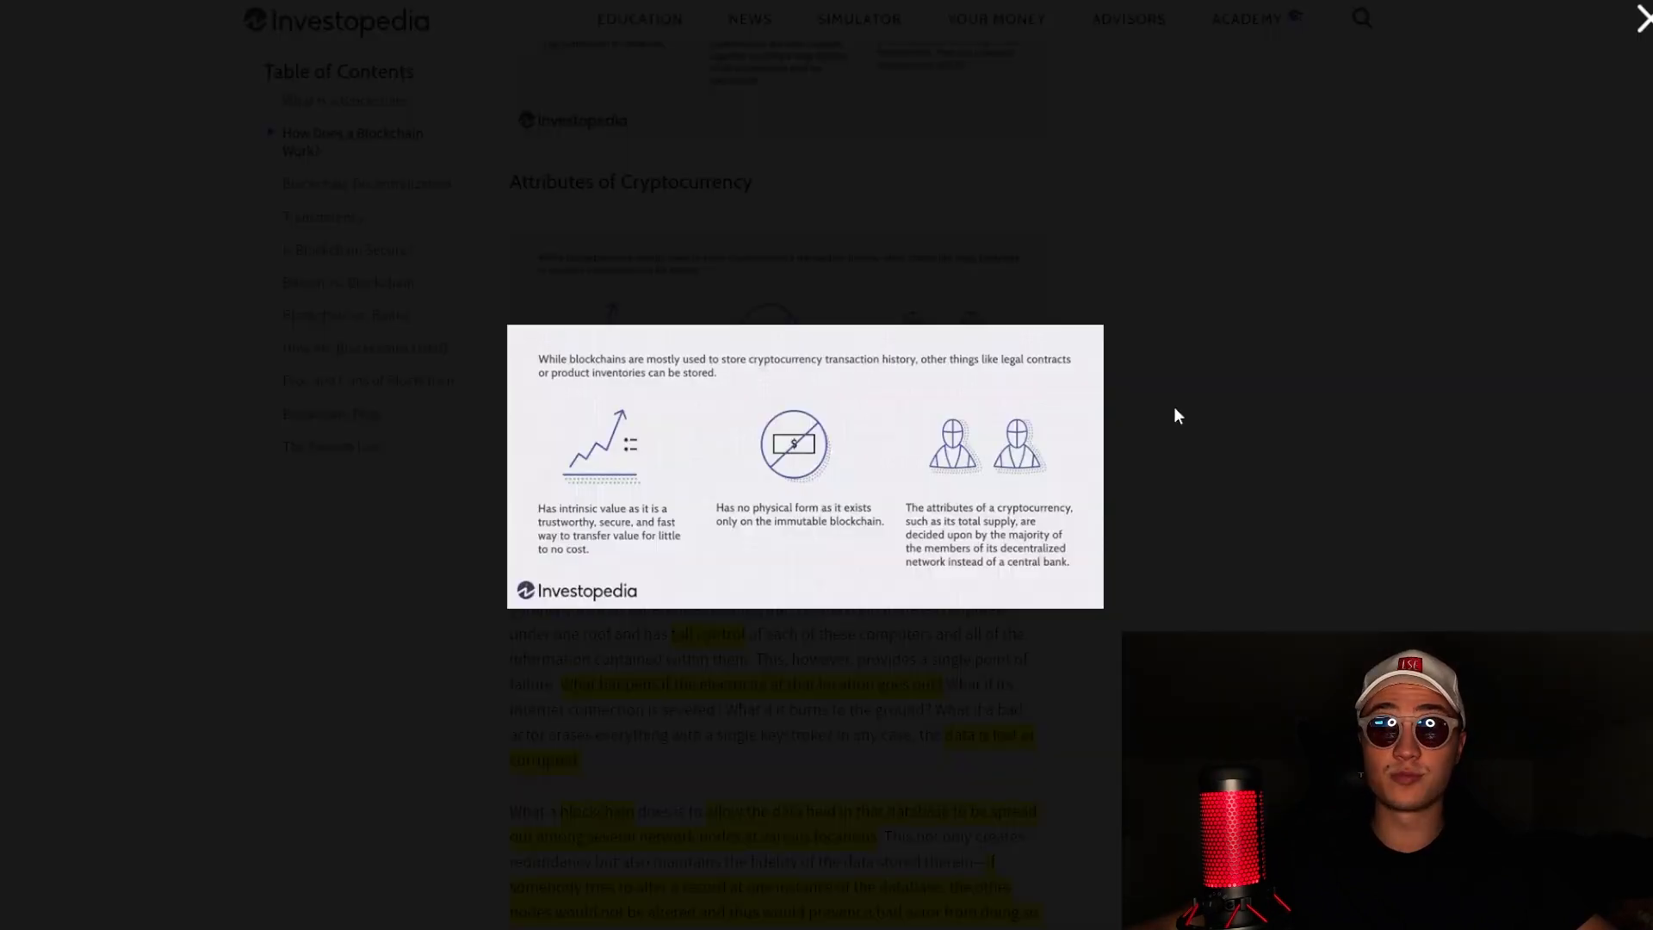
pyautogui.moveTo(1325, 406)
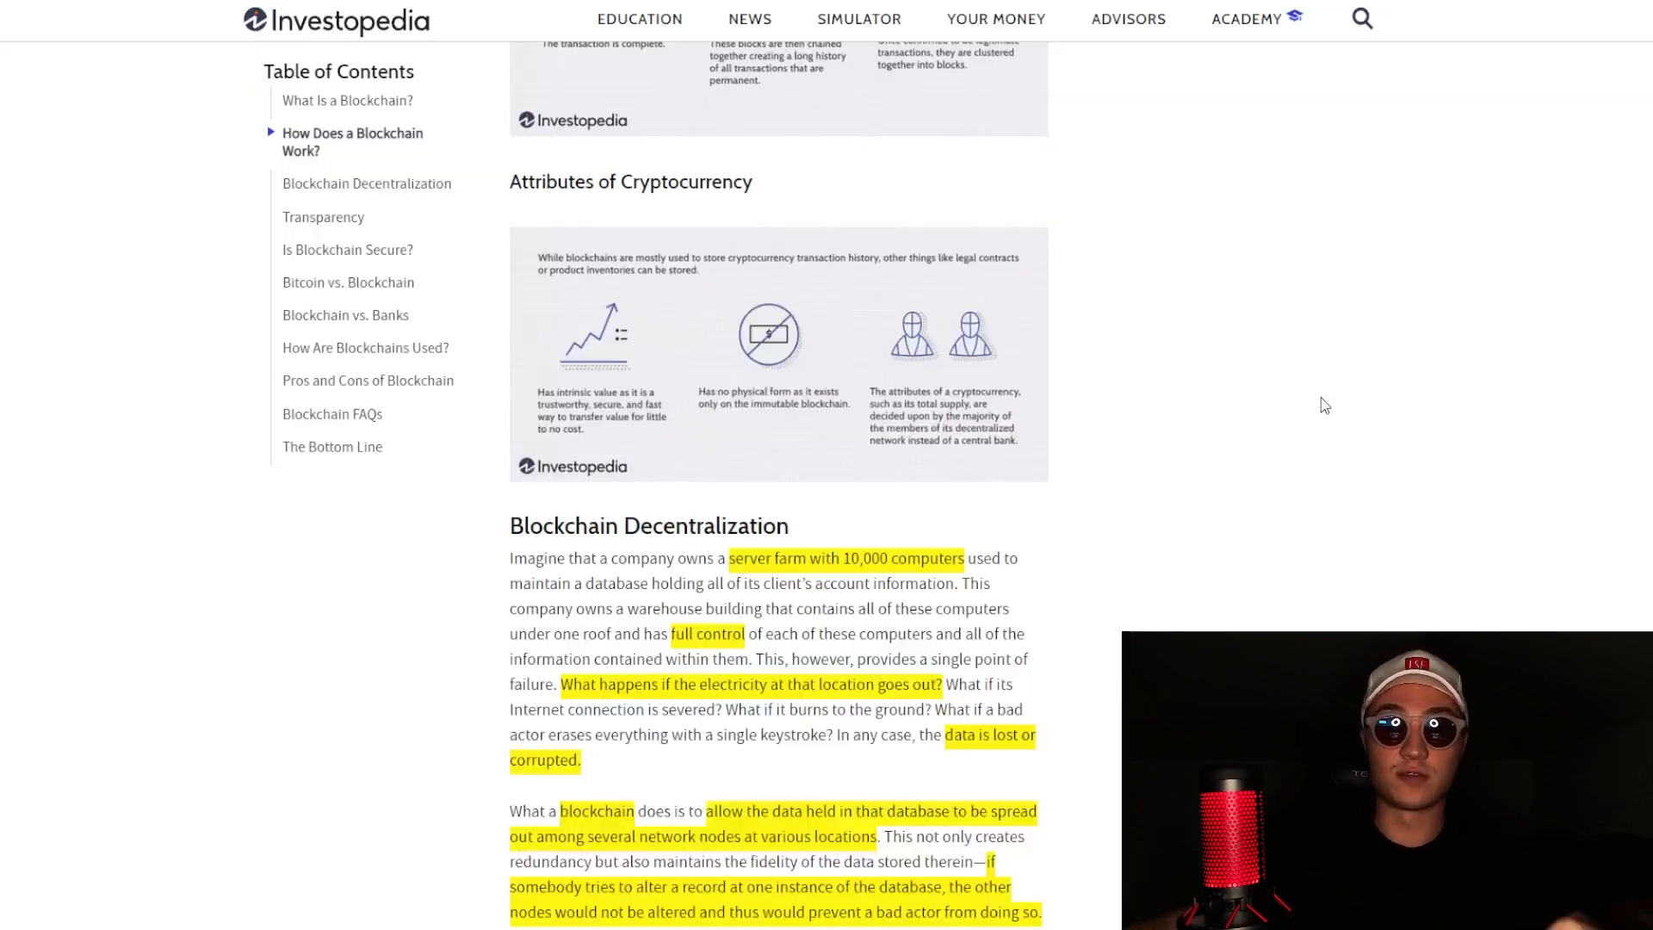
pyautogui.scroll(-3)
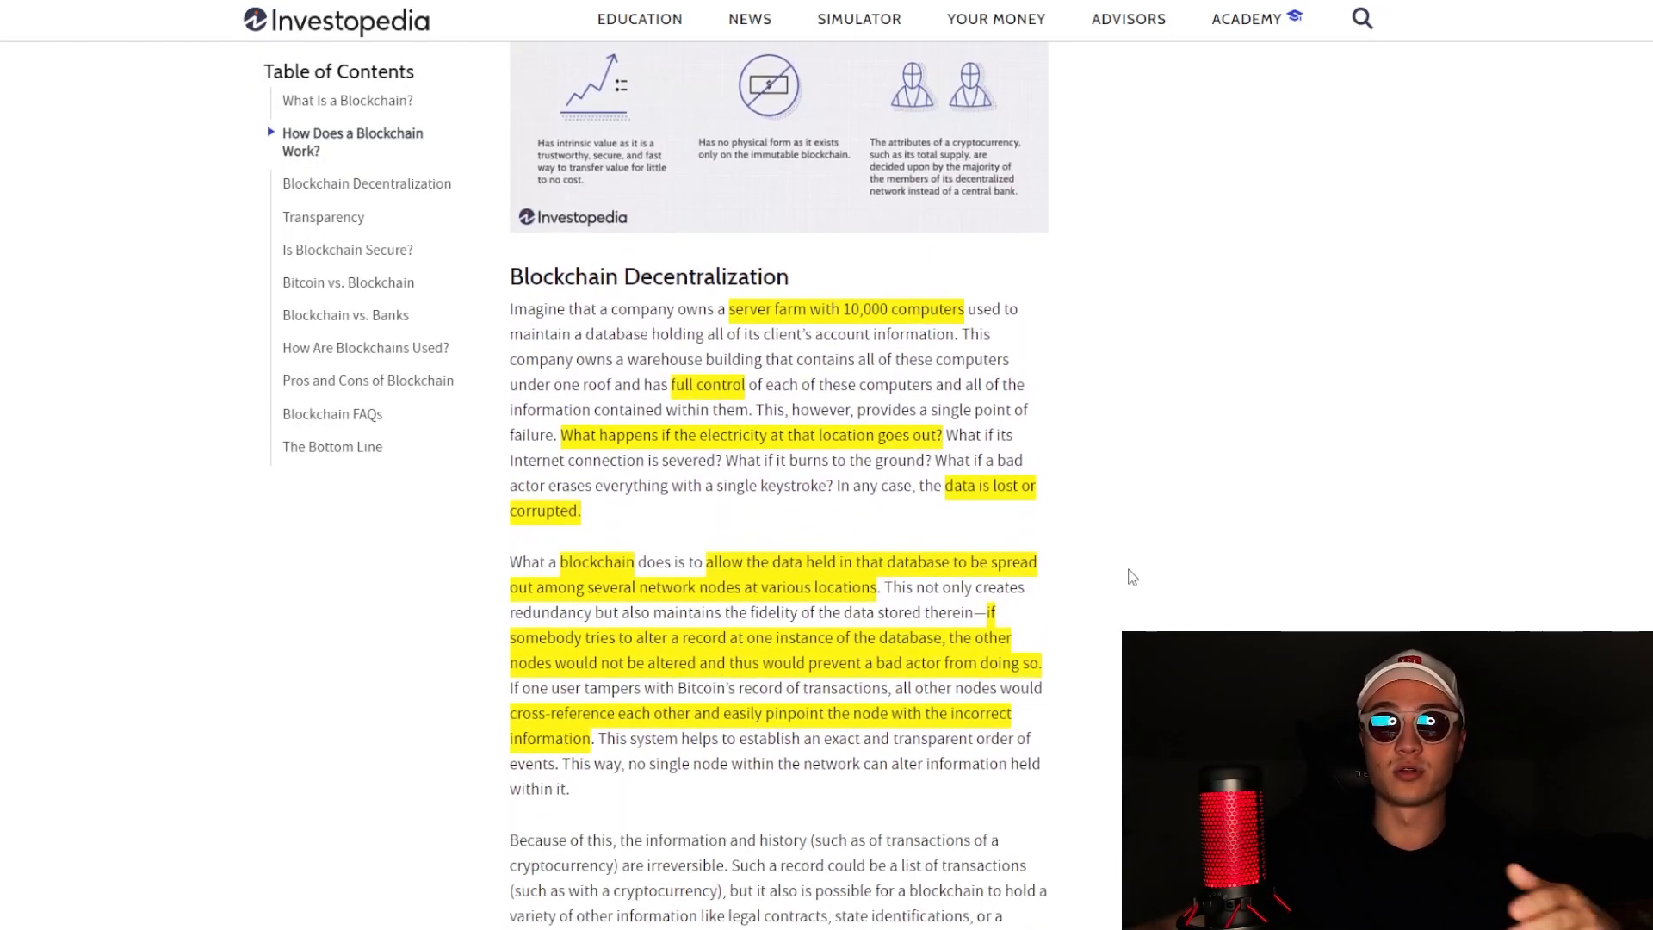
# Step: Scroll to the Important consensus note and the beginning of the Transparency section
pyautogui.scroll(-3)
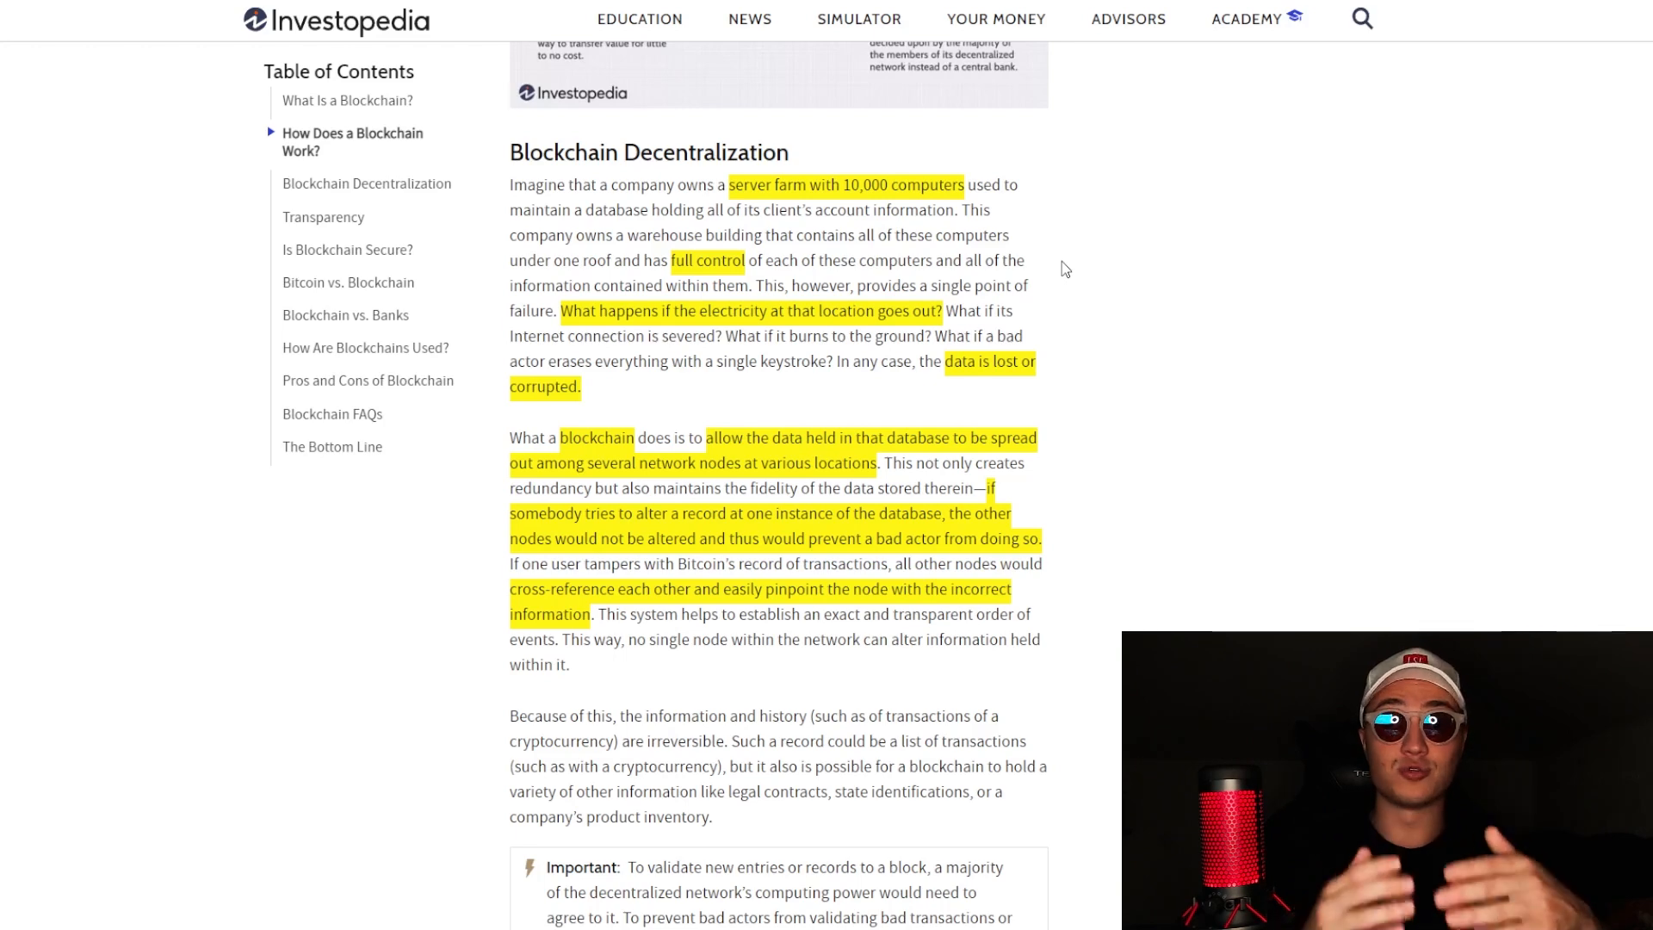
pyautogui.scroll(-3)
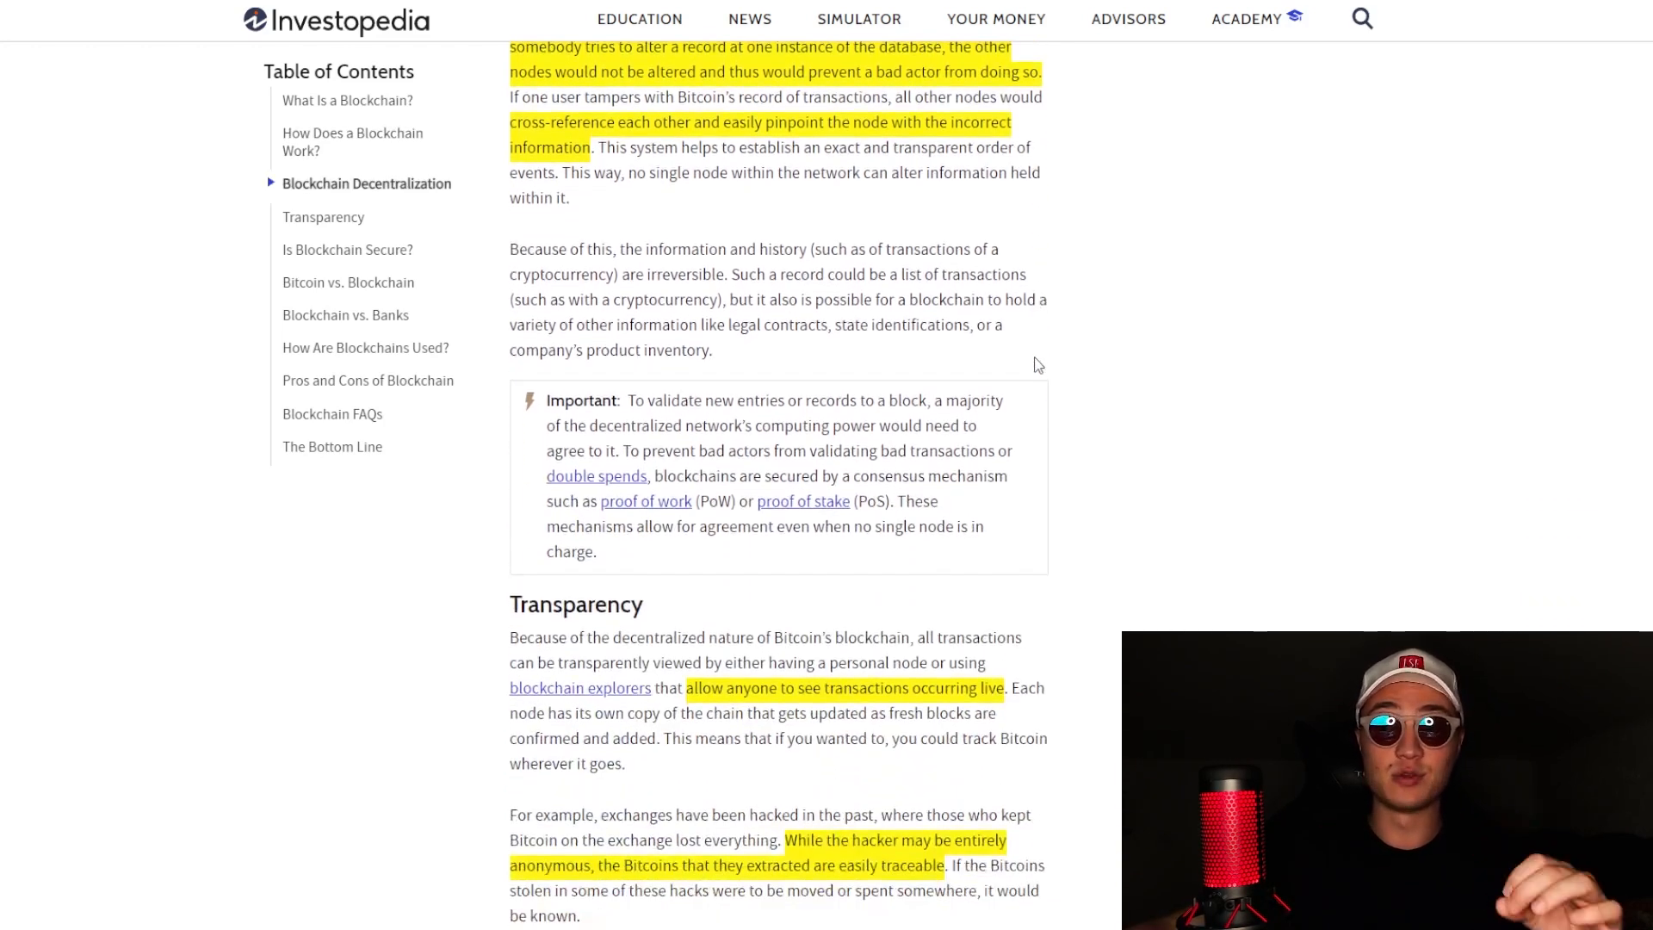
# Step: Scroll to show the full Transparency section and the start of 'Is Blockchain Secure?'
pyautogui.scroll(-3)
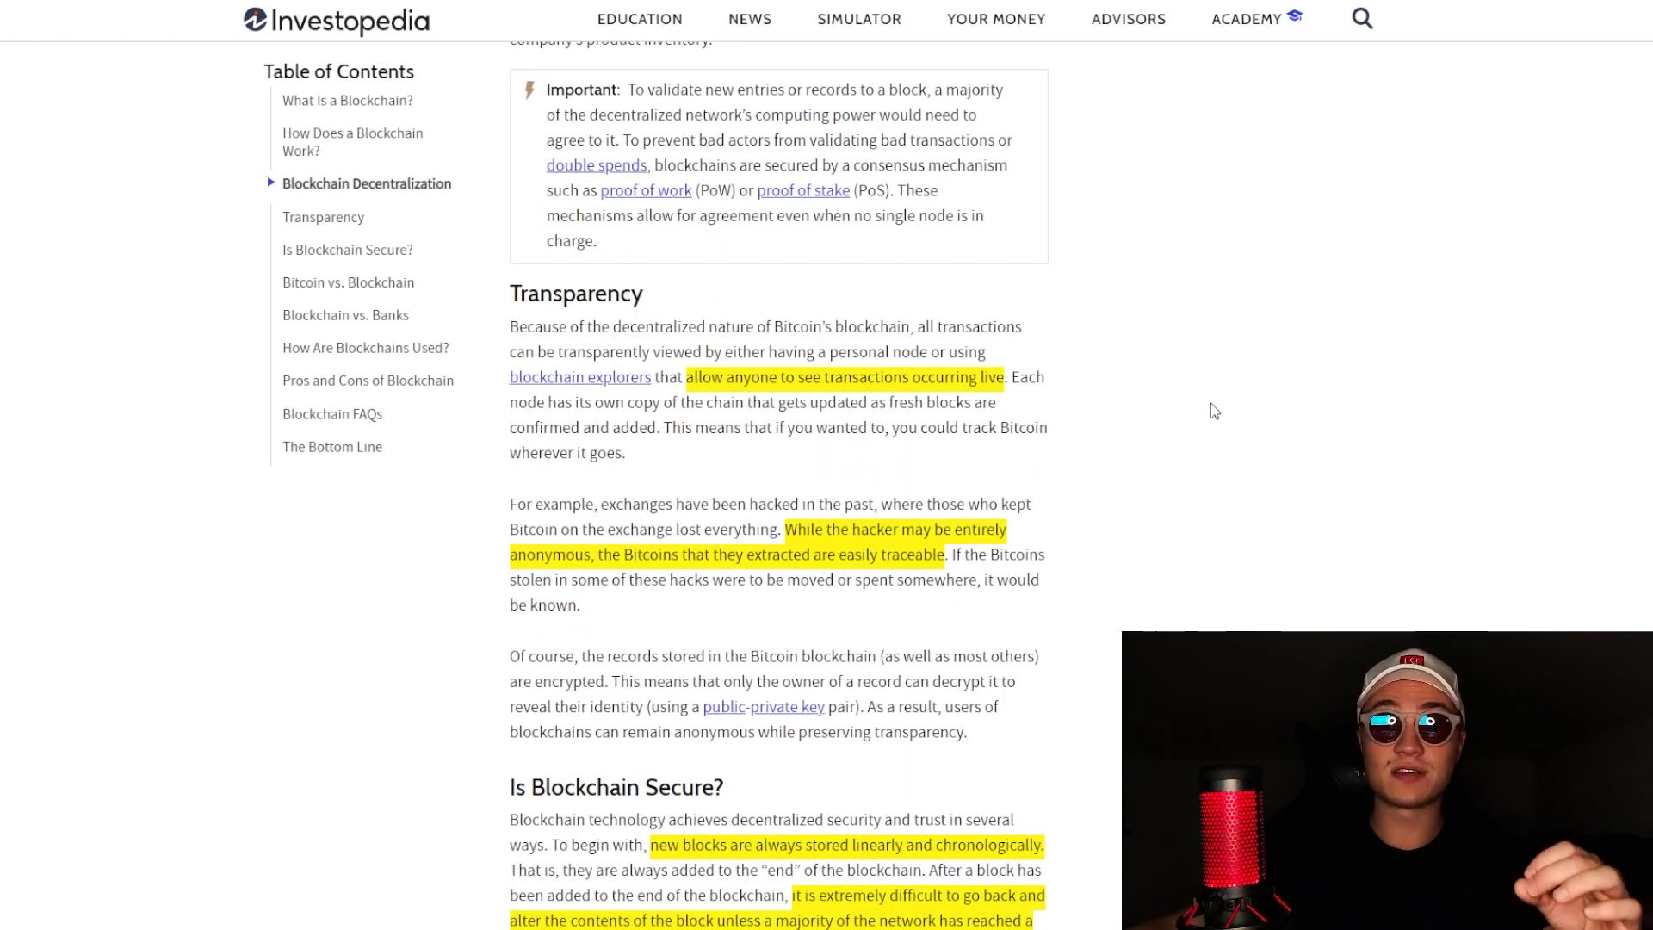
pyautogui.moveTo(1197, 461)
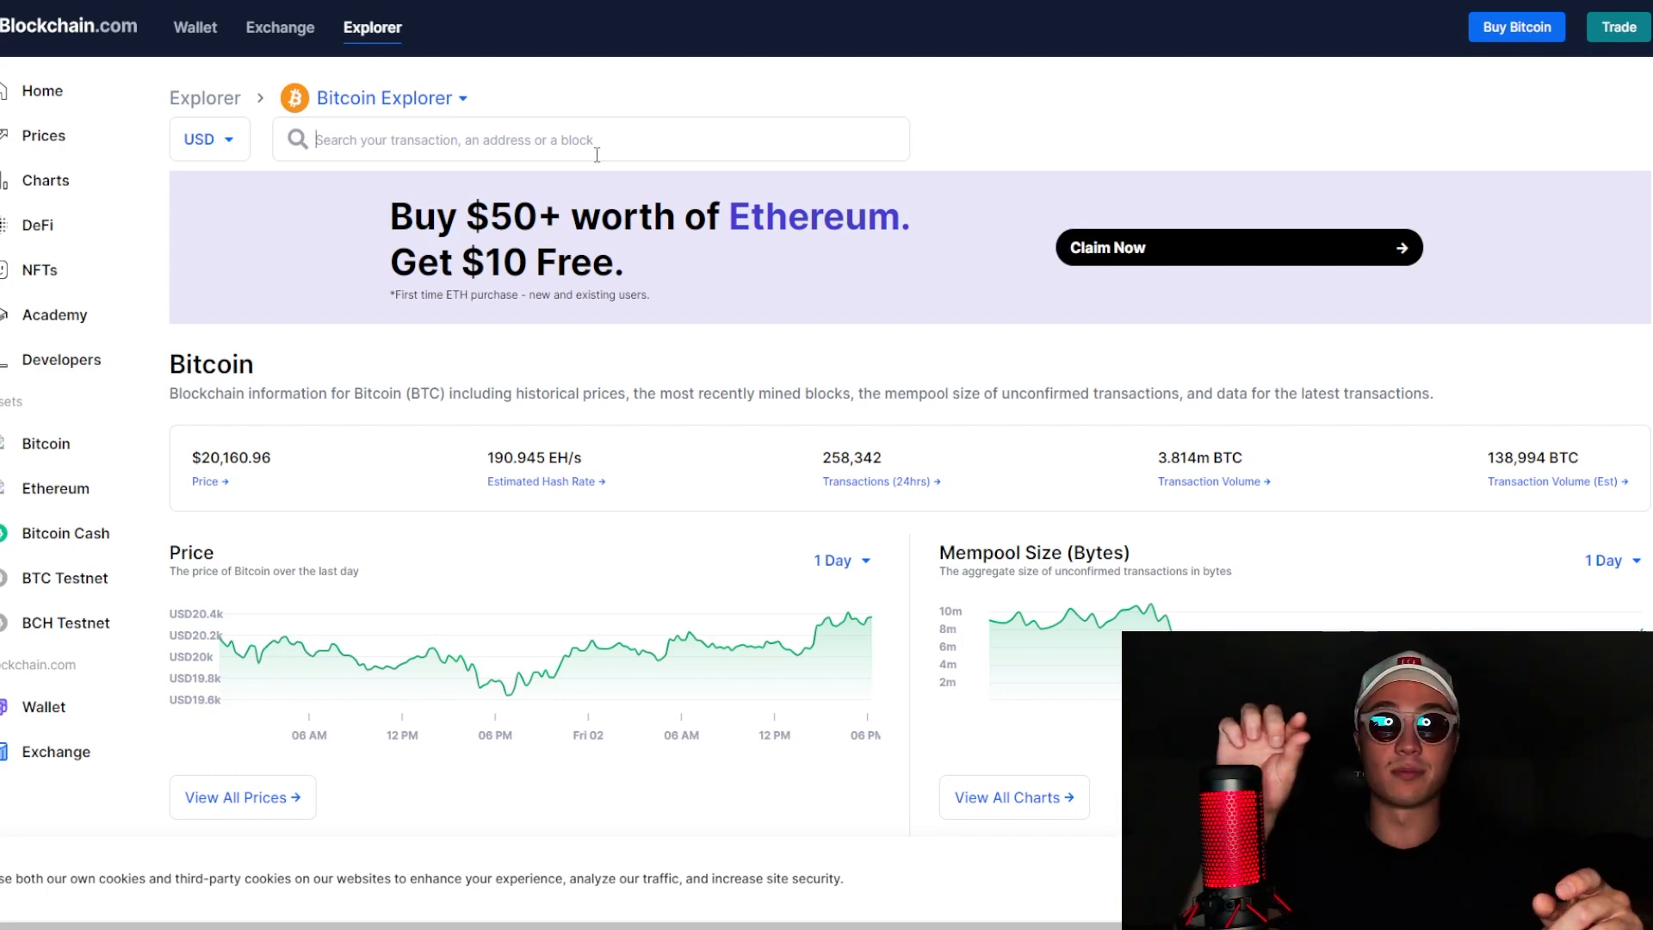
# Step: Scroll the Bitcoin Explorer page to the price, mempool charts and Latest Blocks list
pyautogui.scroll(-3)
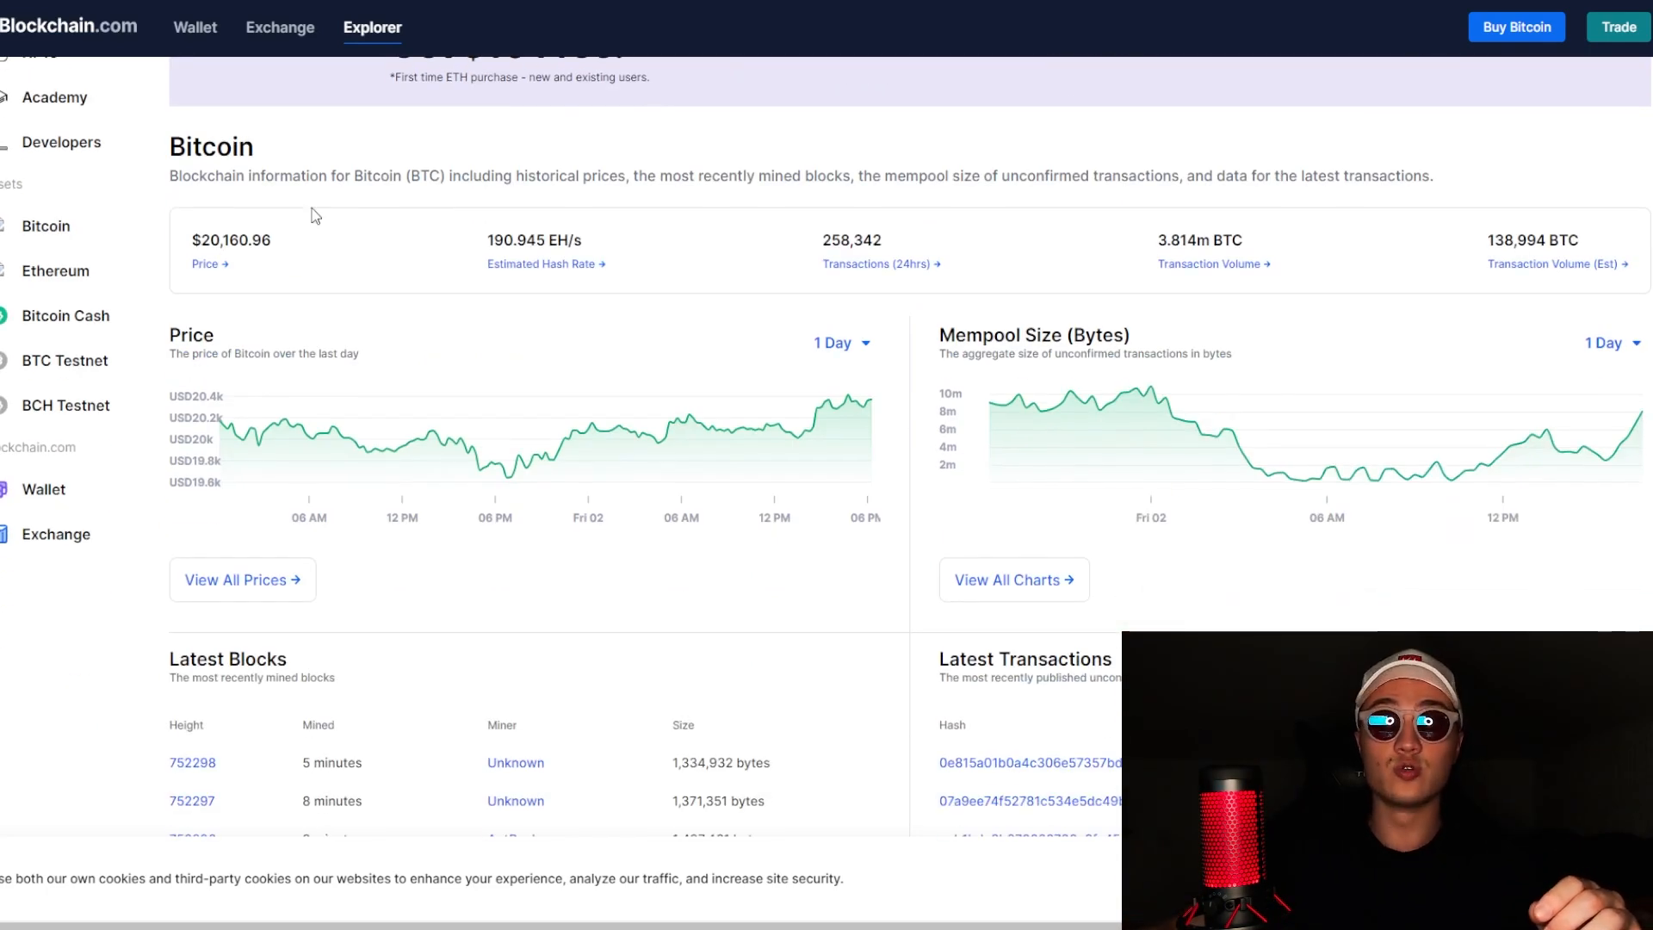
pyautogui.moveTo(591, 300)
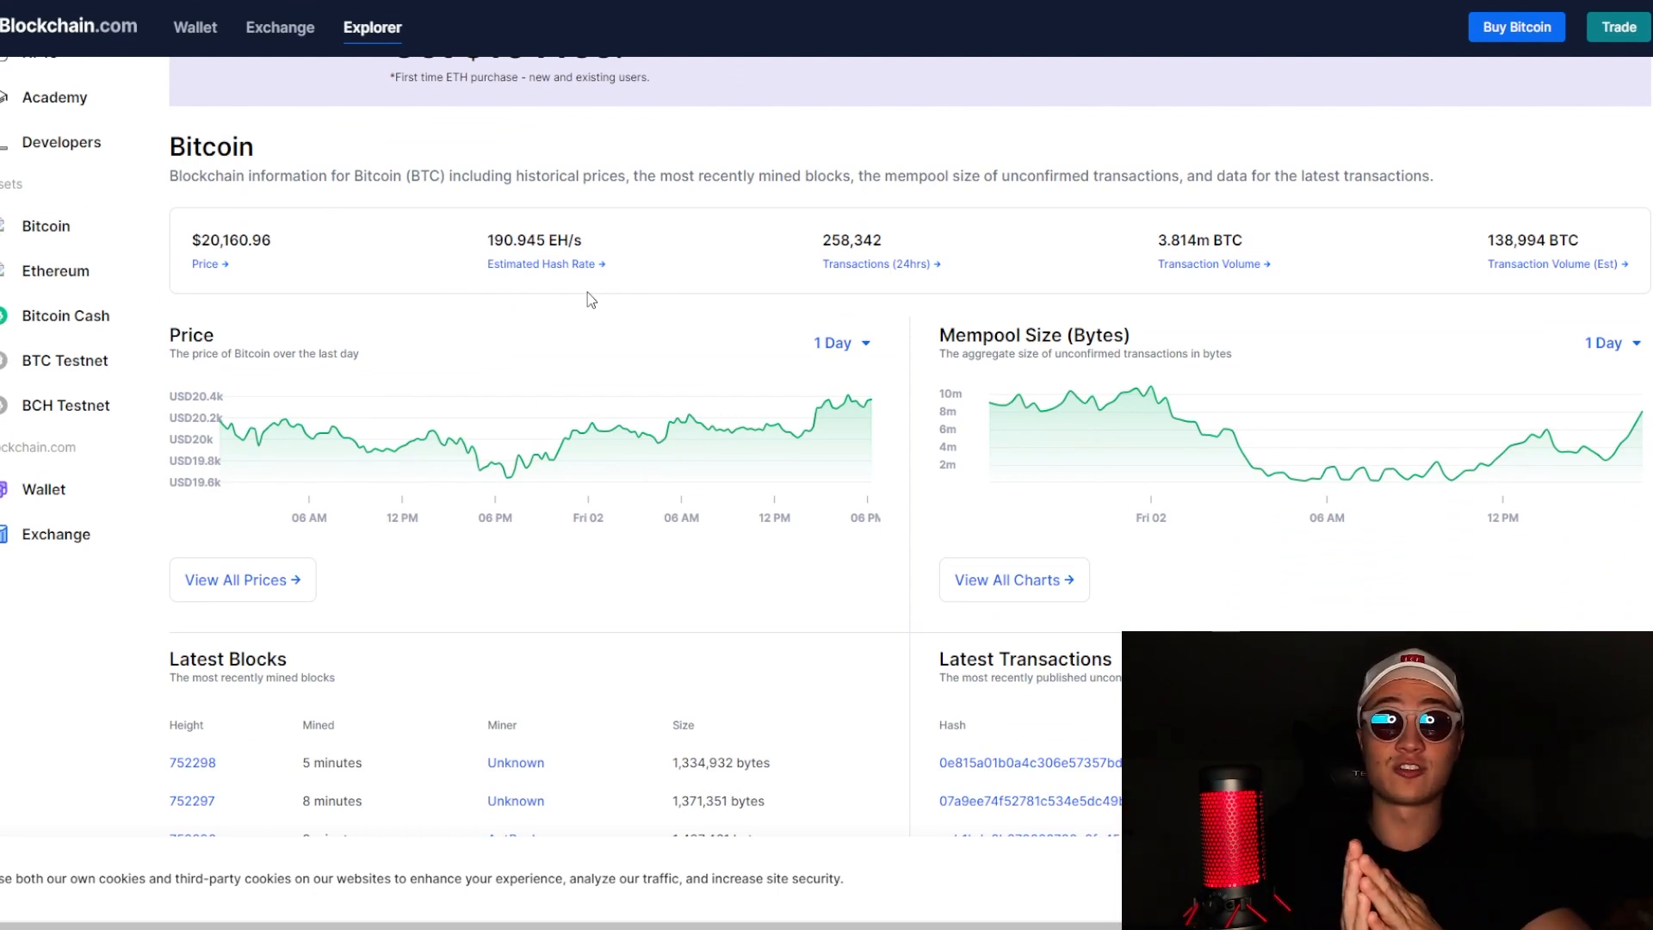
pyautogui.moveTo(682, 236)
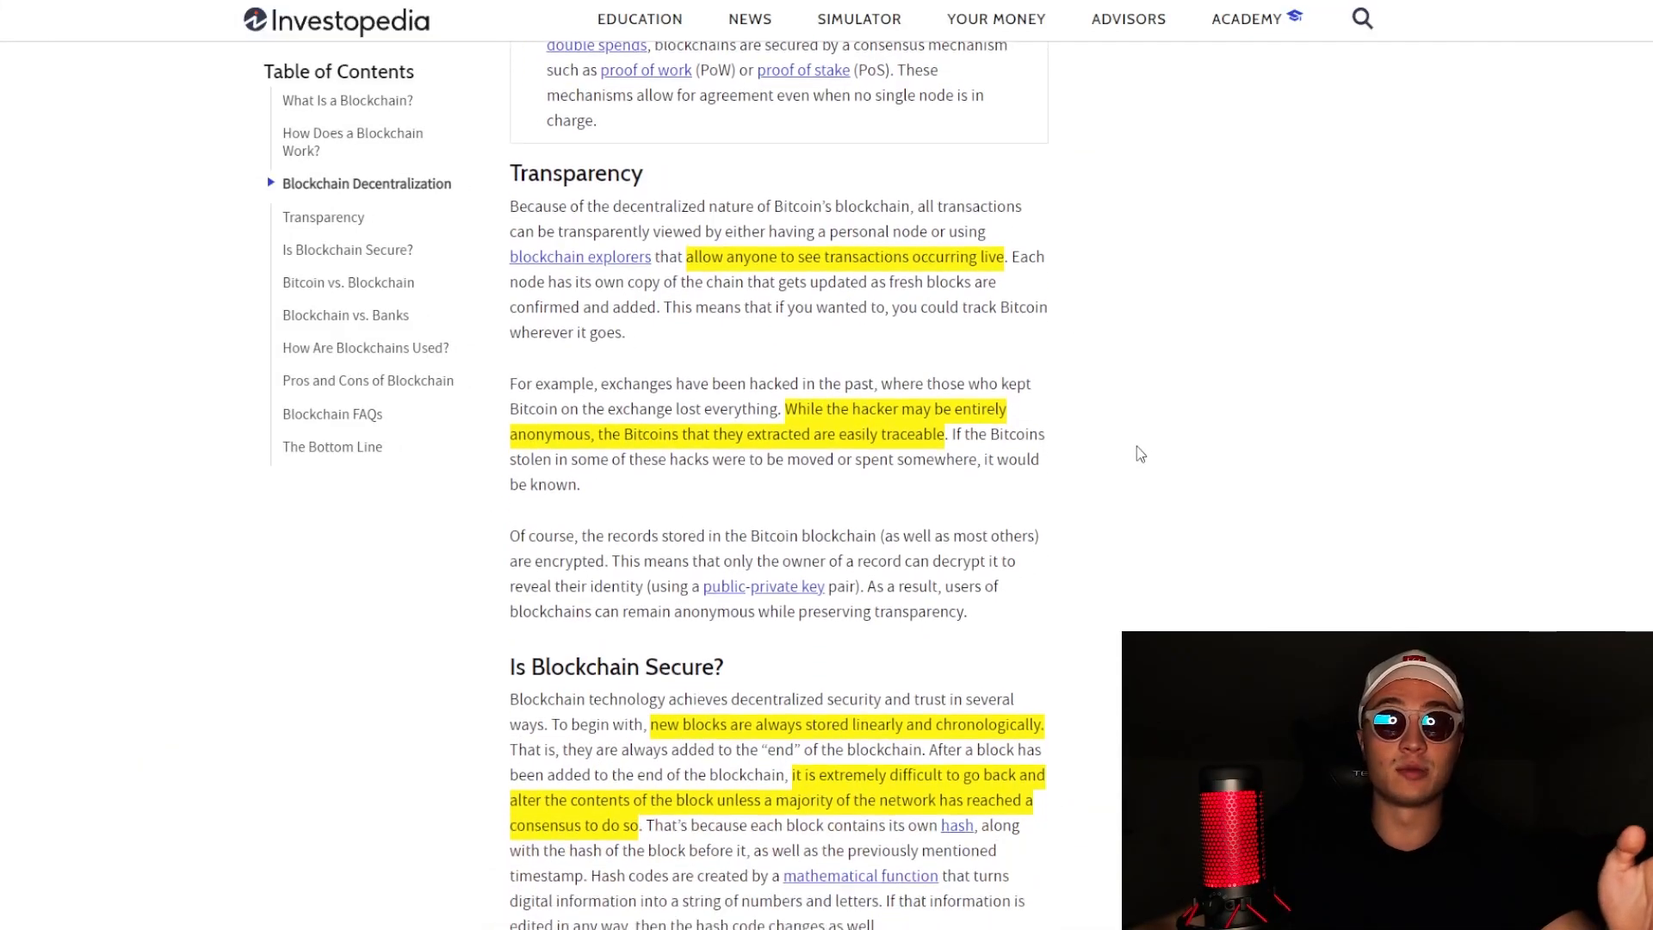
# Step: Scroll the article to the 'Is Blockchain Secure?' section's 51% attack explanation
pyautogui.scroll(3)
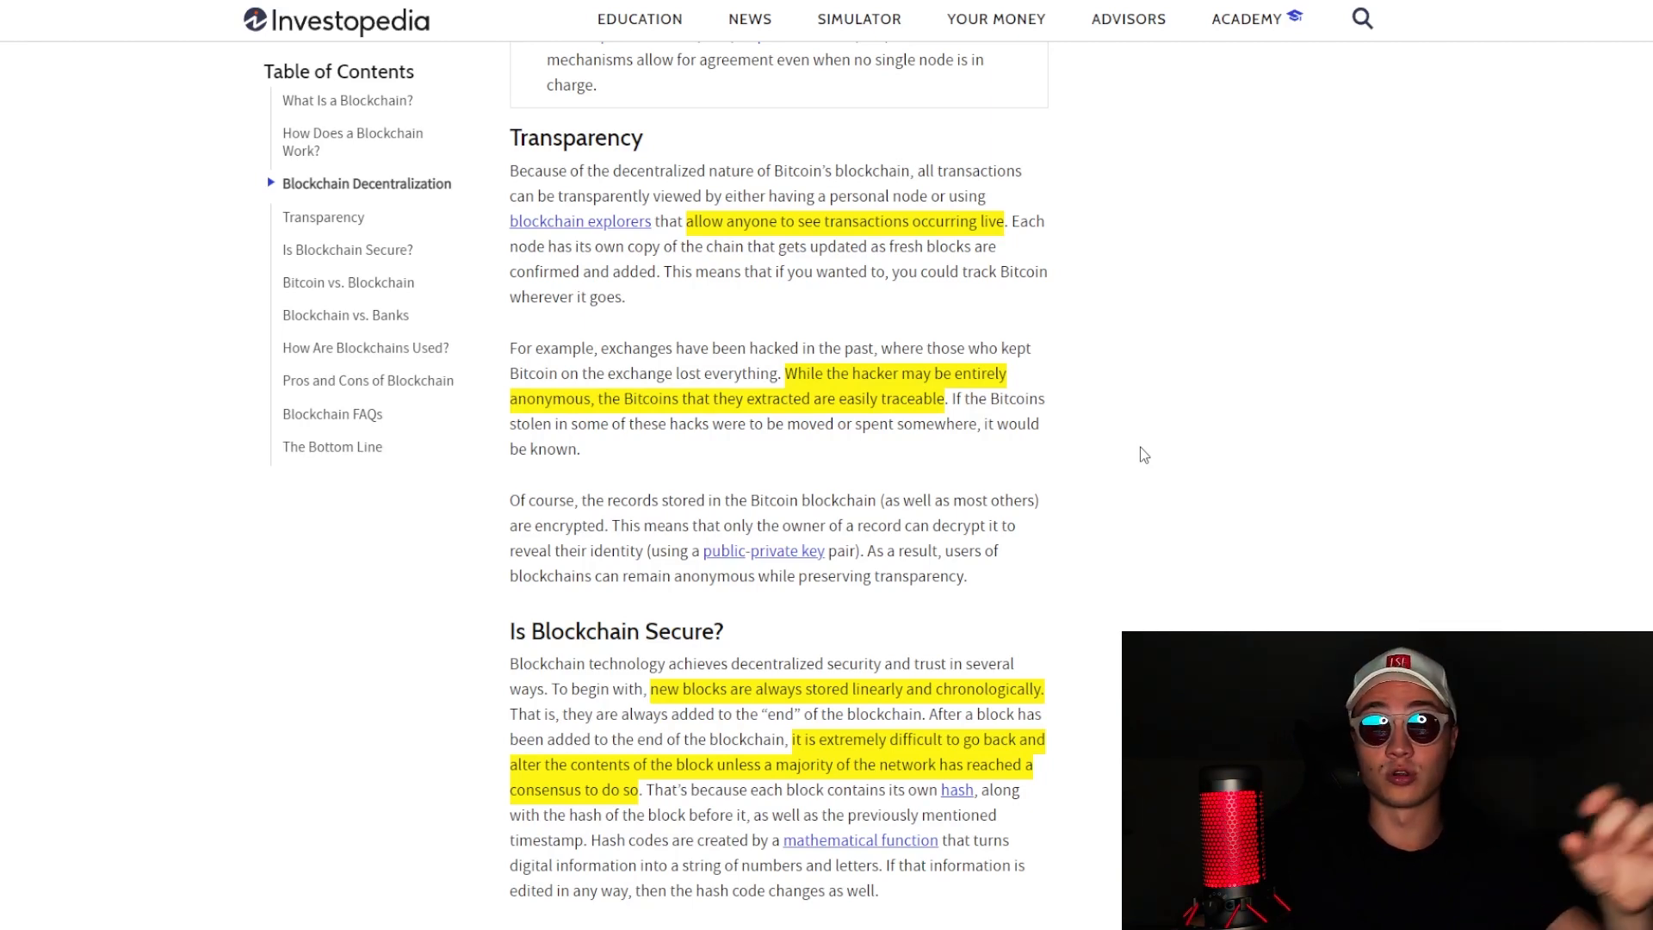
pyautogui.scroll(-3)
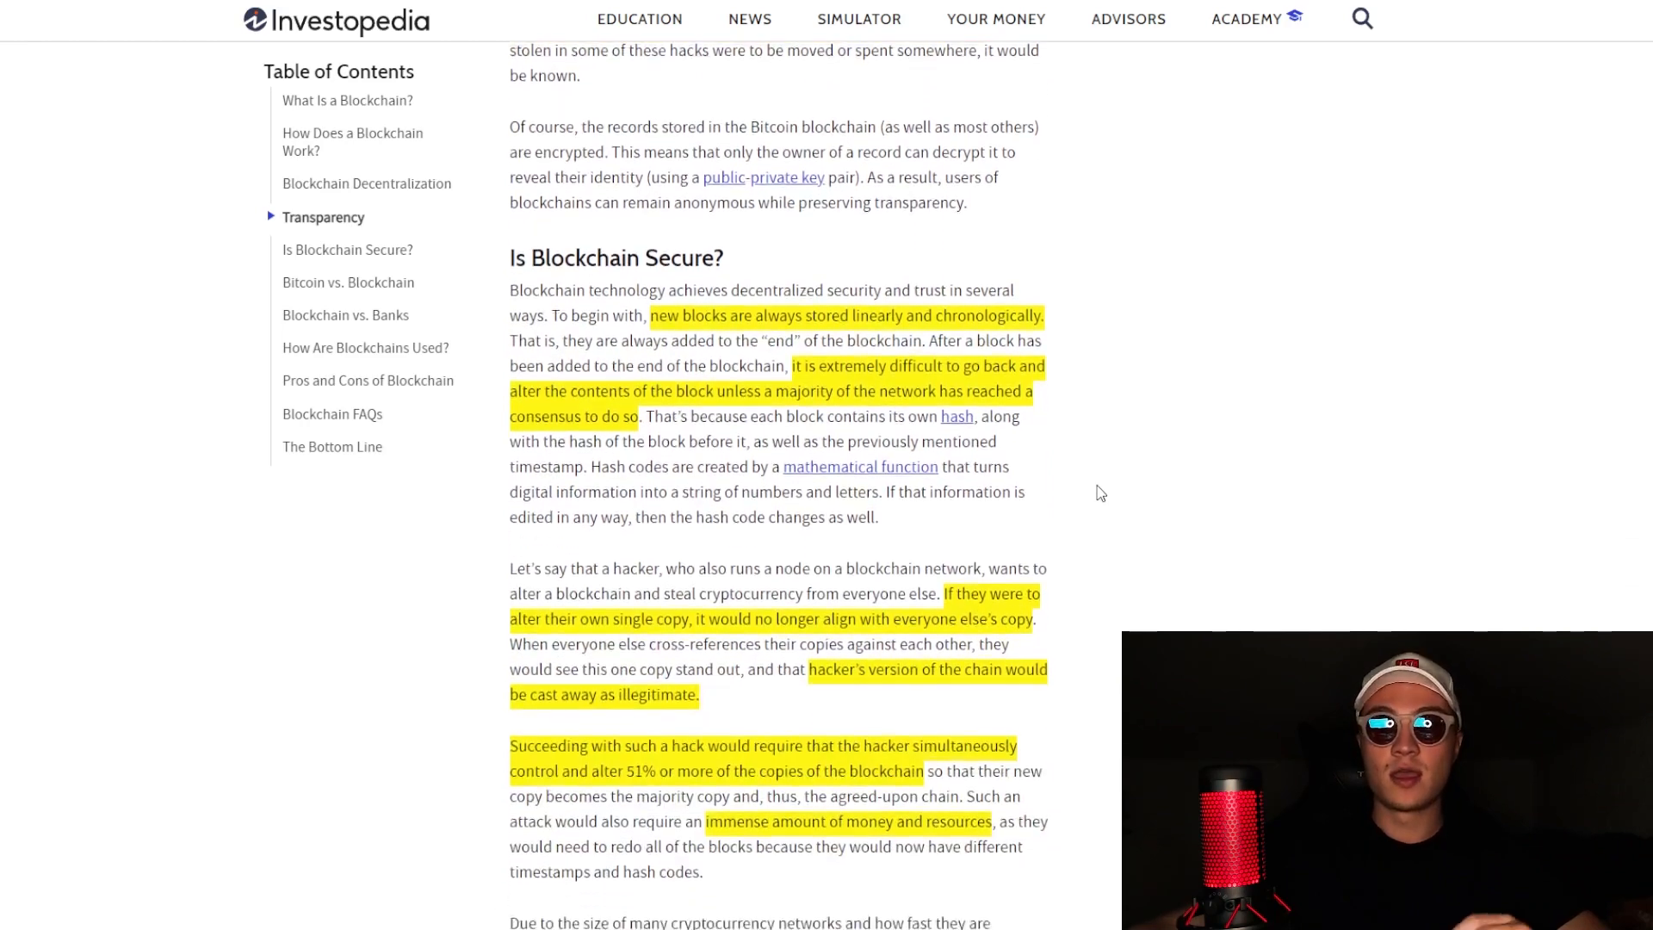
# Step: Scroll through the hacker example paragraphs to the 'Bitcoin vs. Blockchain' heading
pyautogui.scroll(-3)
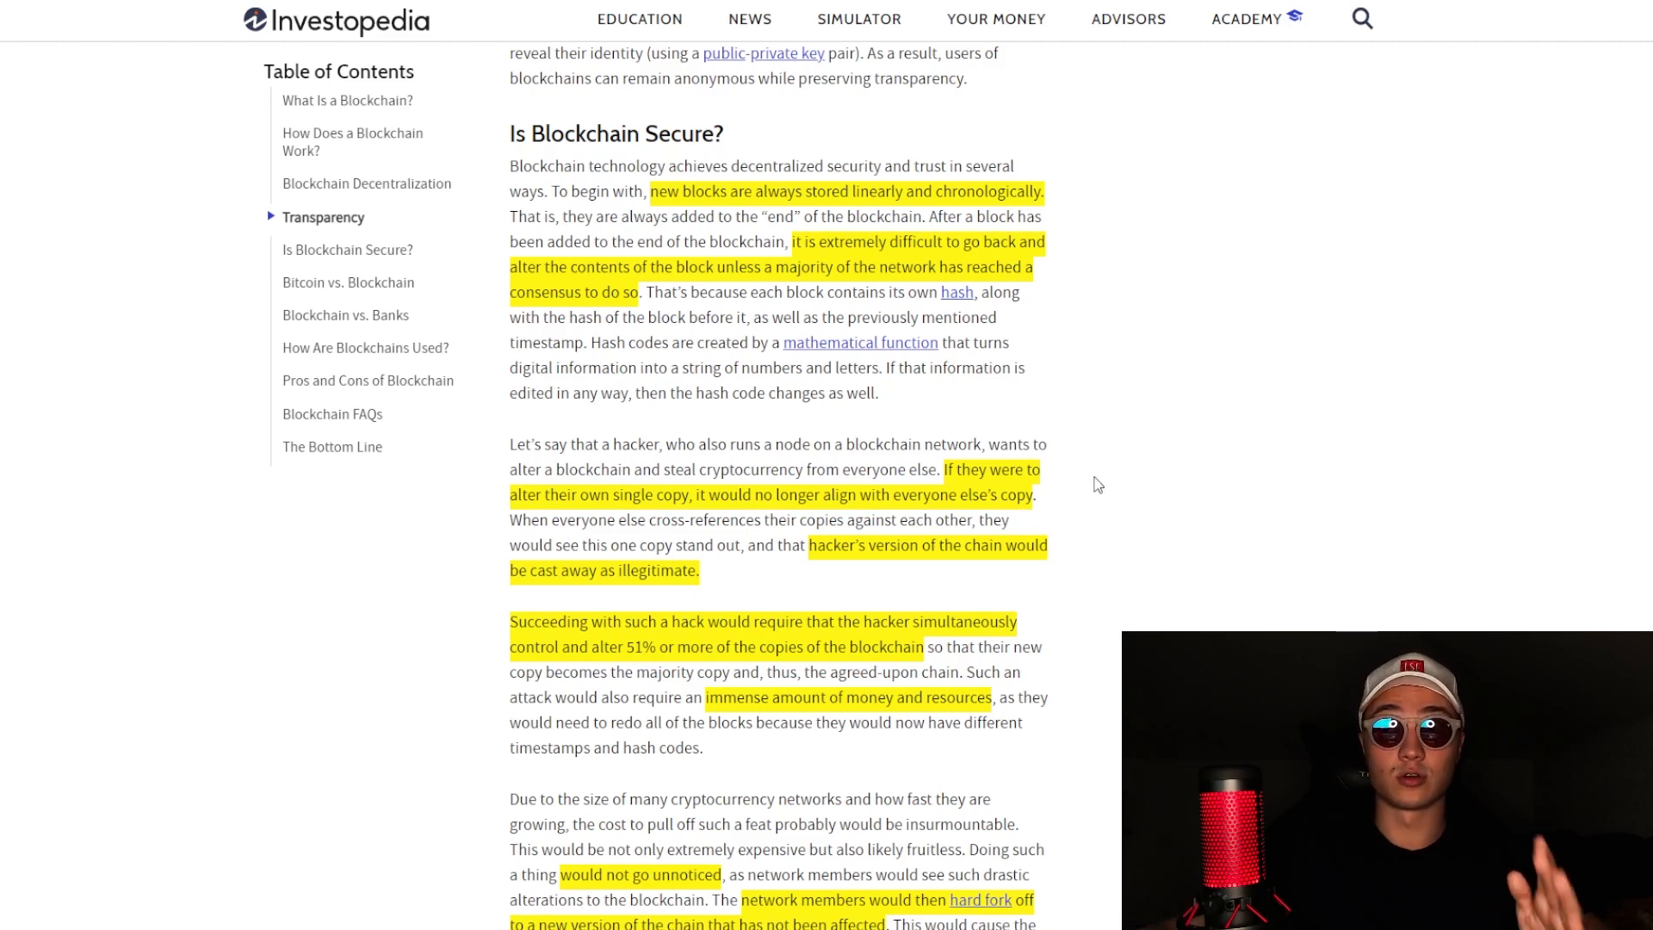
pyautogui.moveTo(1094, 490)
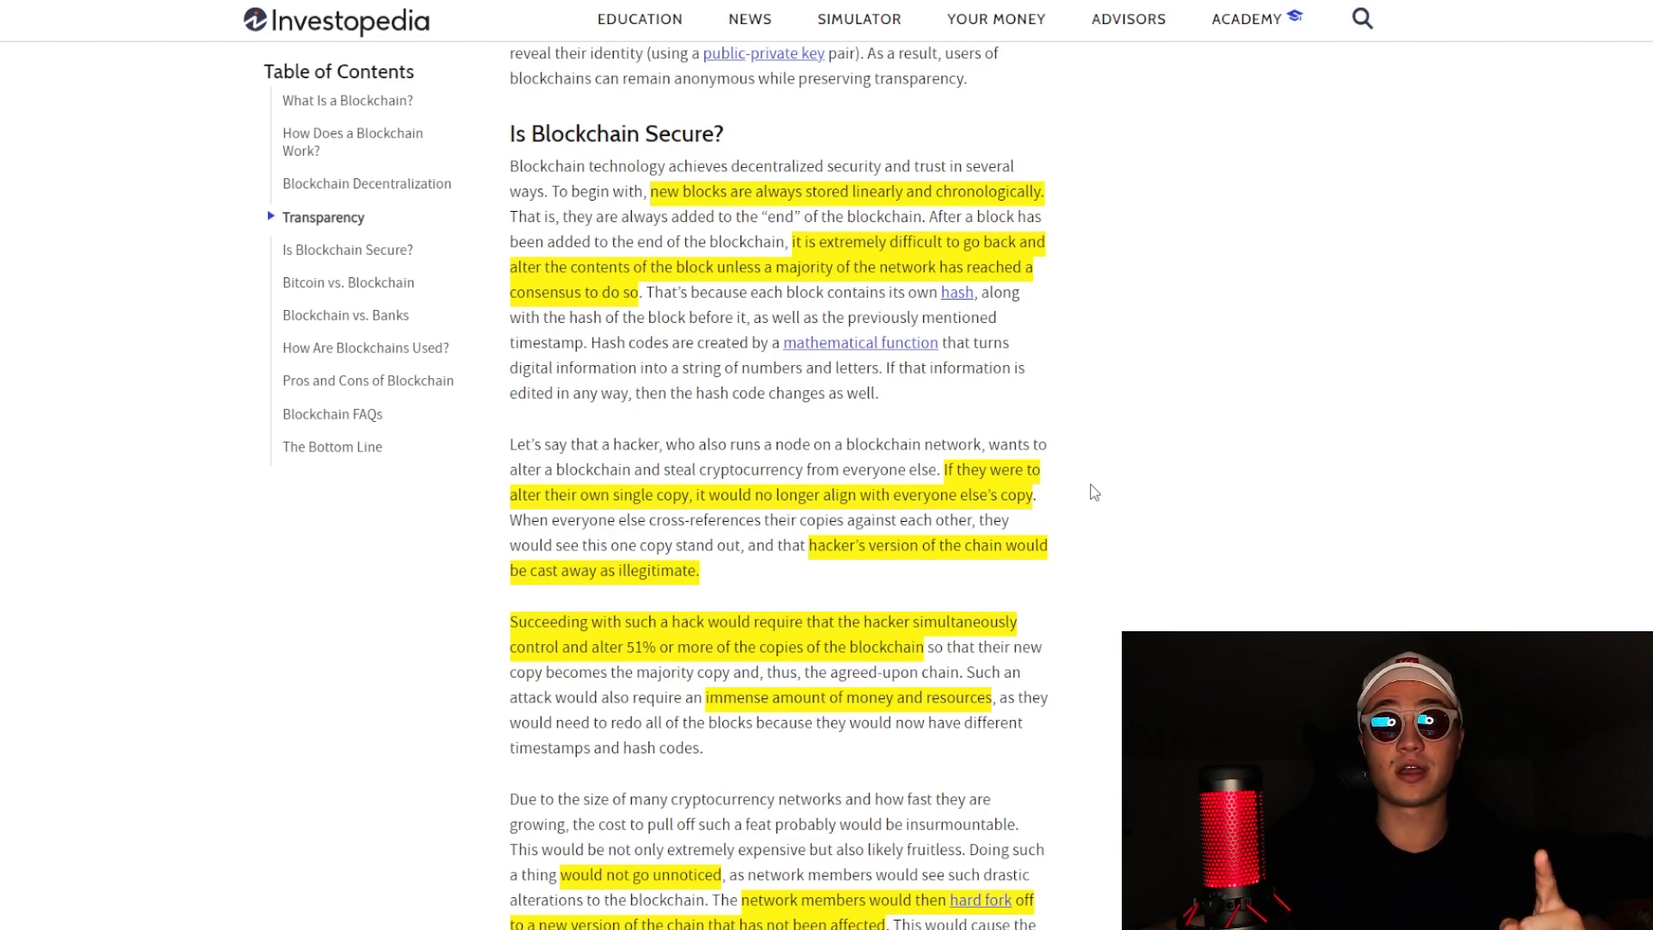
pyautogui.moveTo(1099, 501)
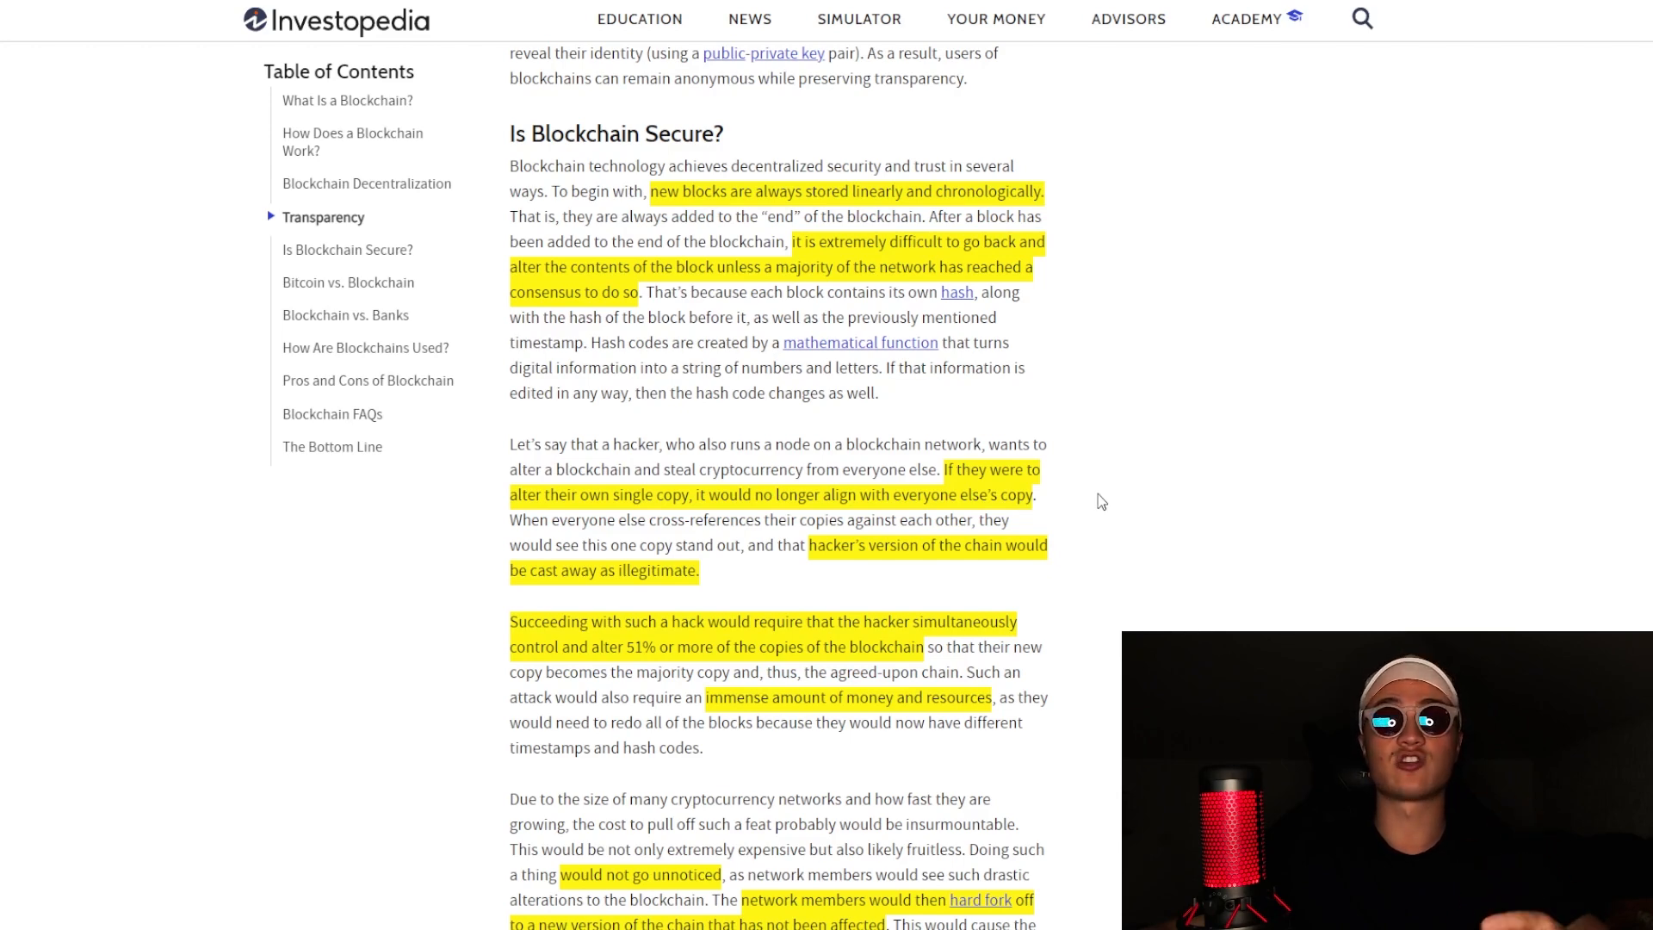
pyautogui.moveTo(1093, 516)
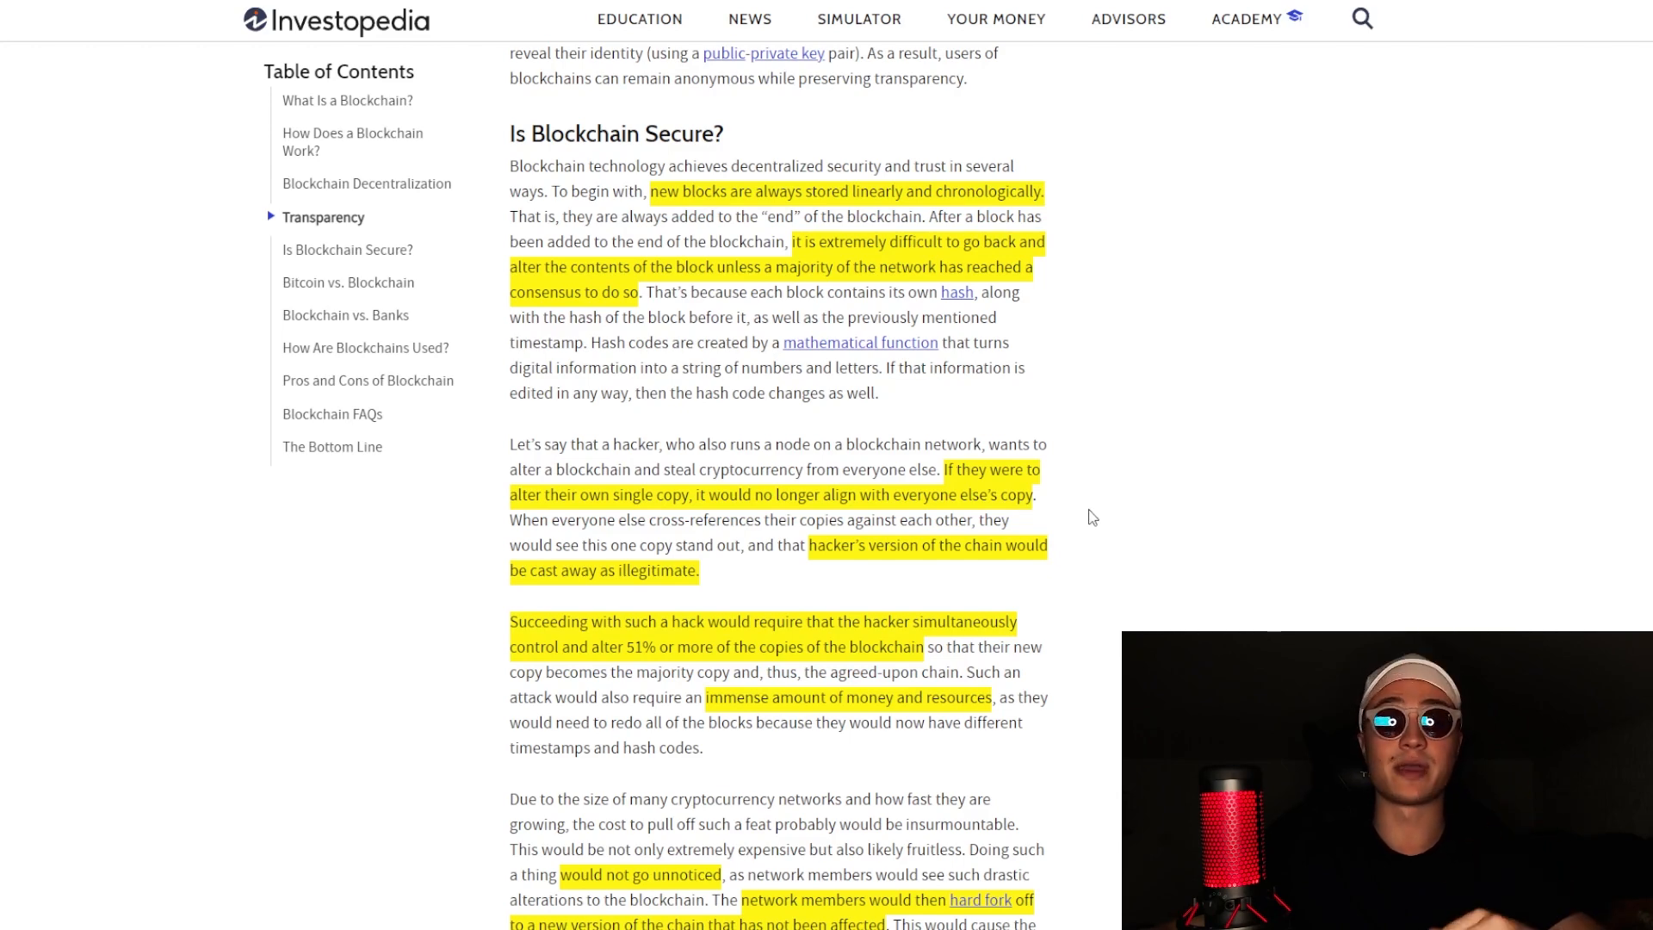
pyautogui.moveTo(1102, 496)
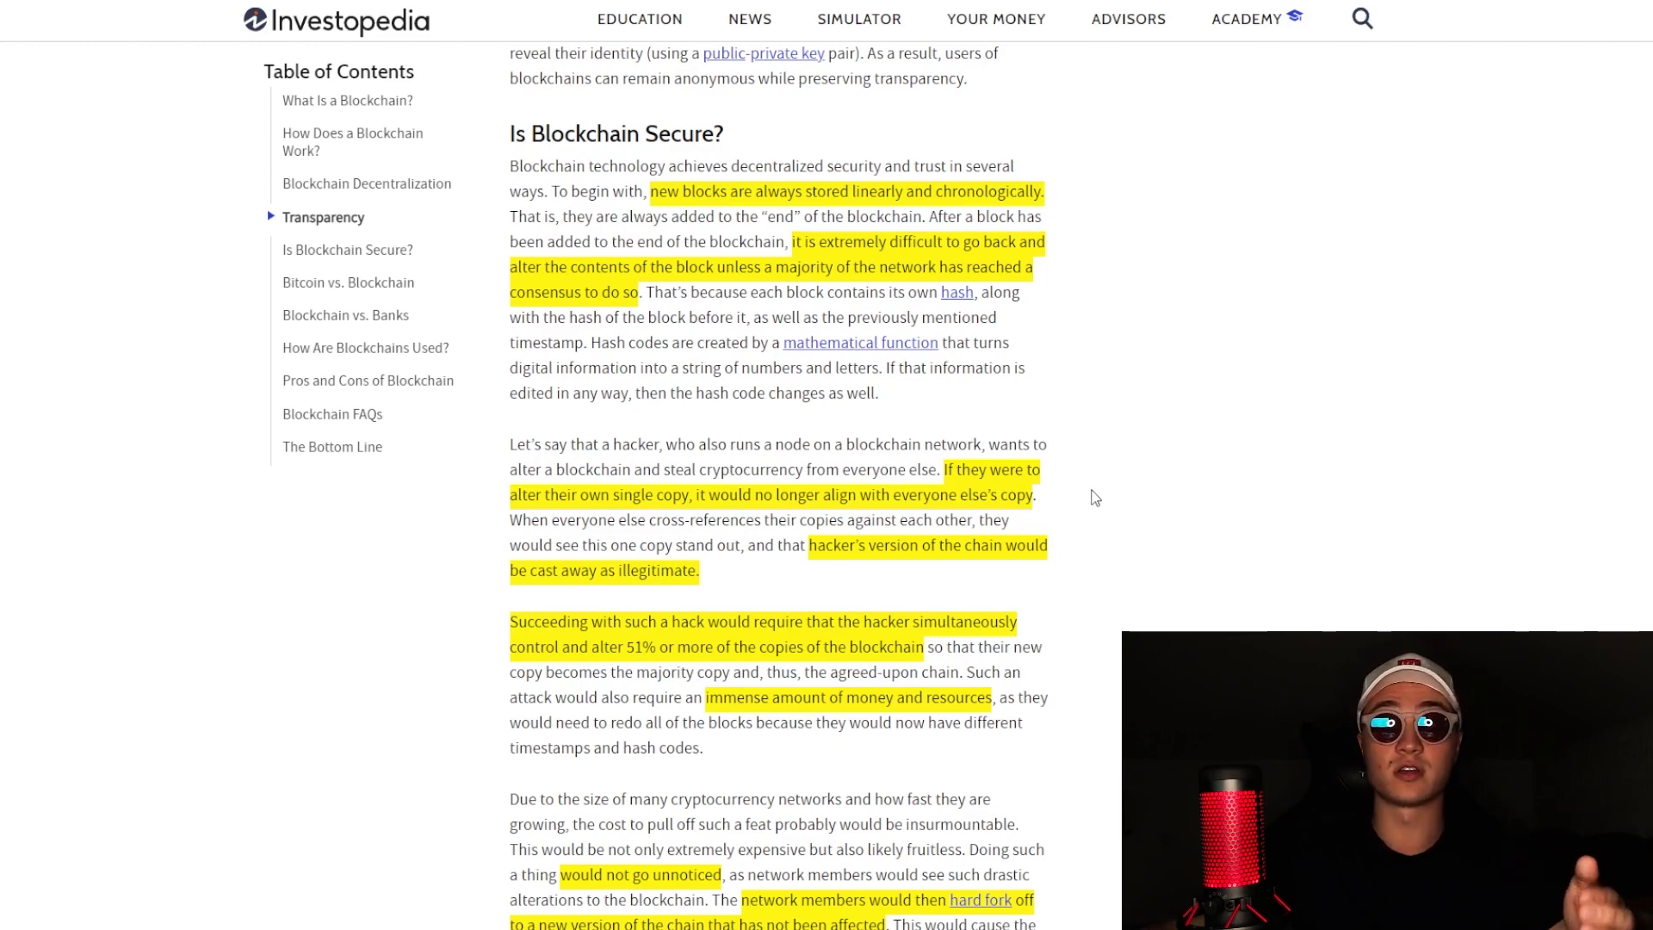
pyautogui.scroll(-3)
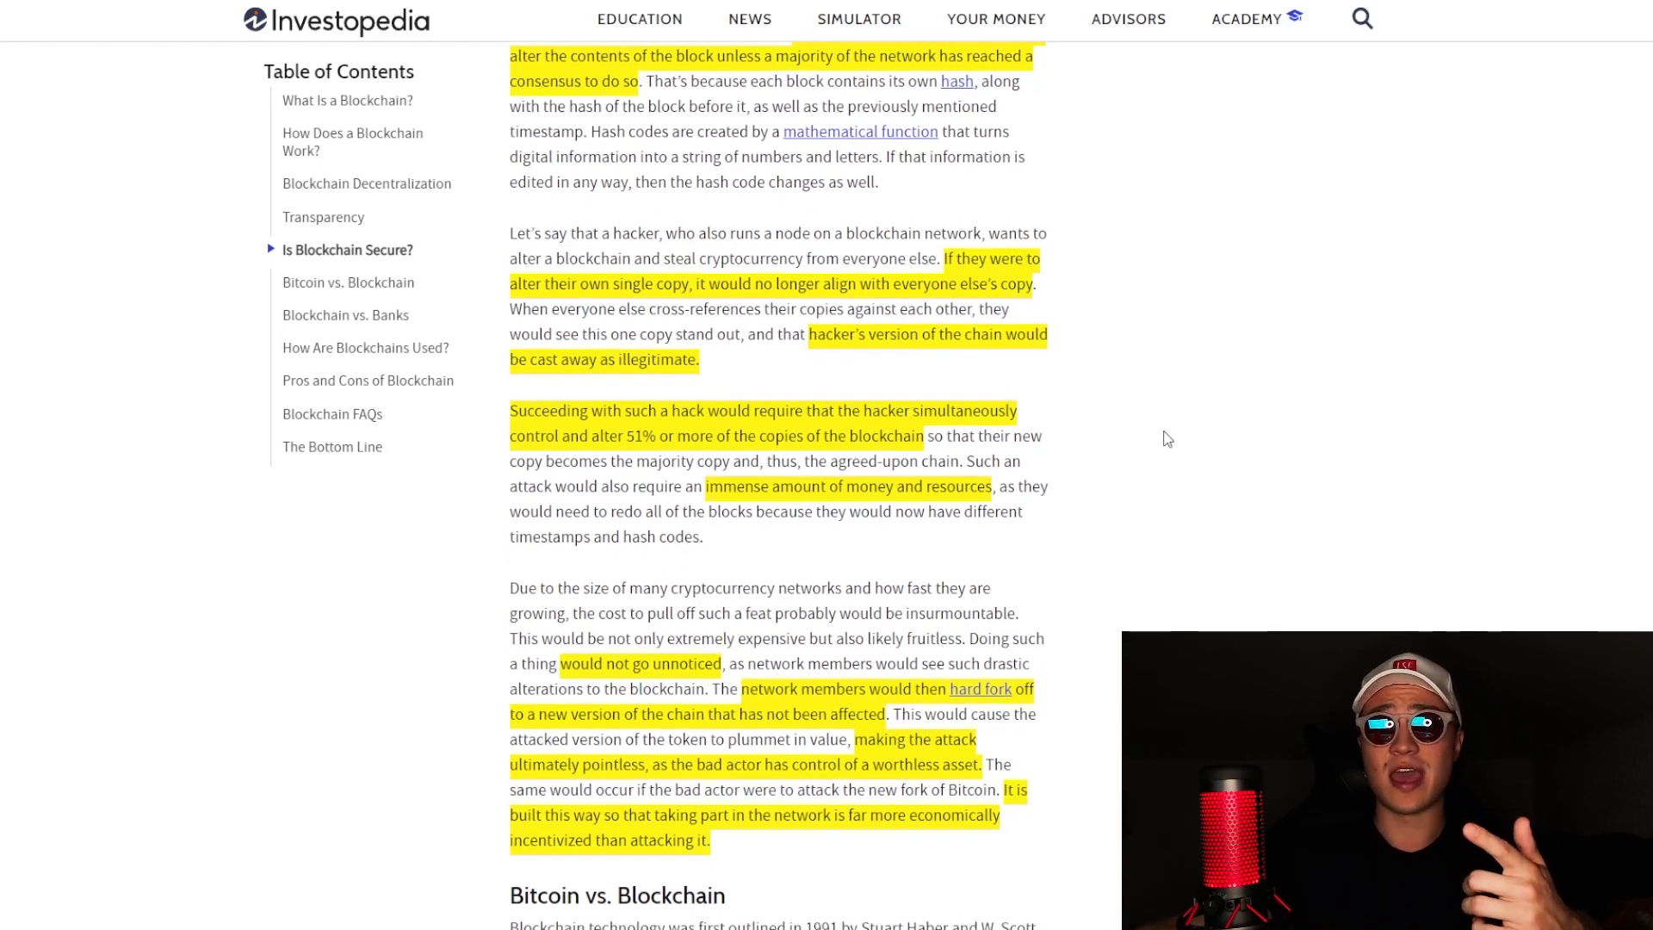
pyautogui.scroll(-3)
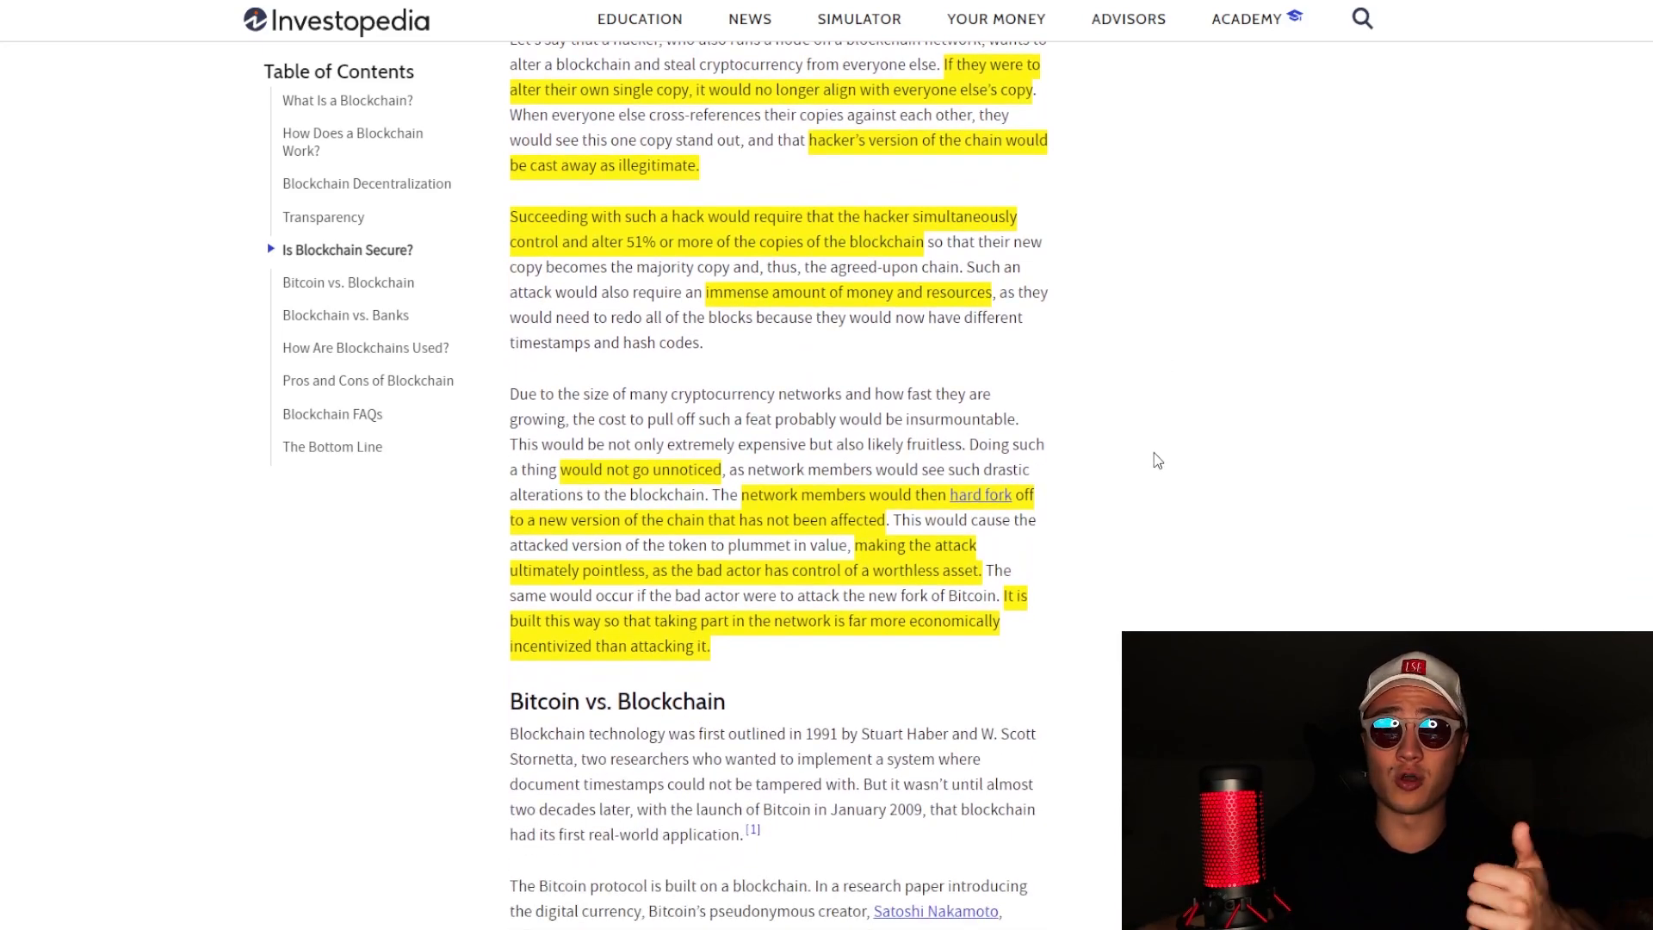